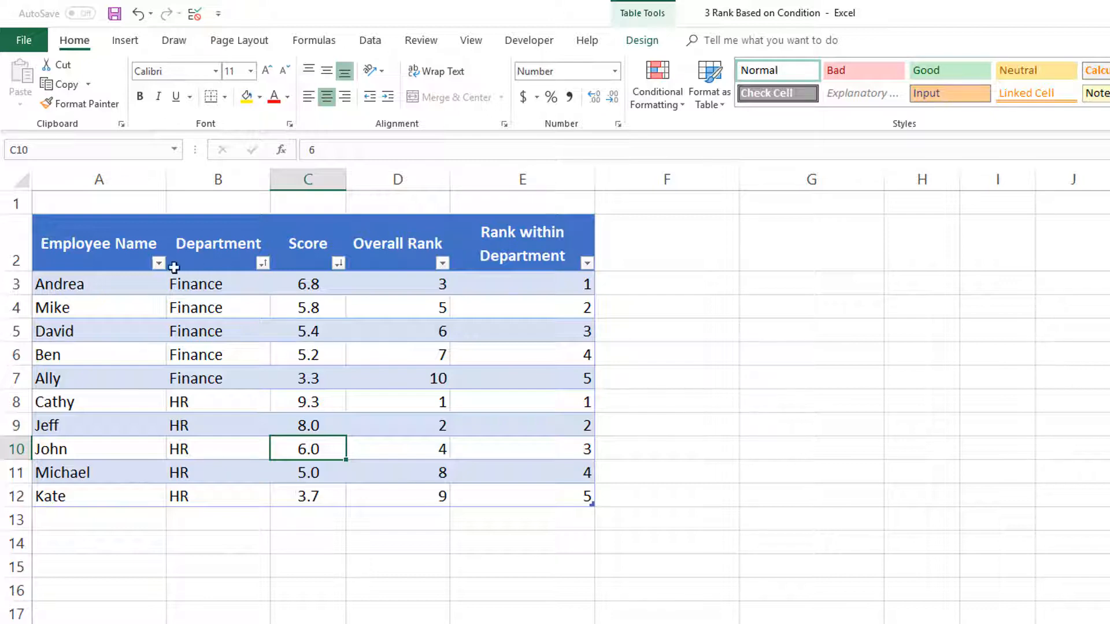
mouse_move(406, 287)
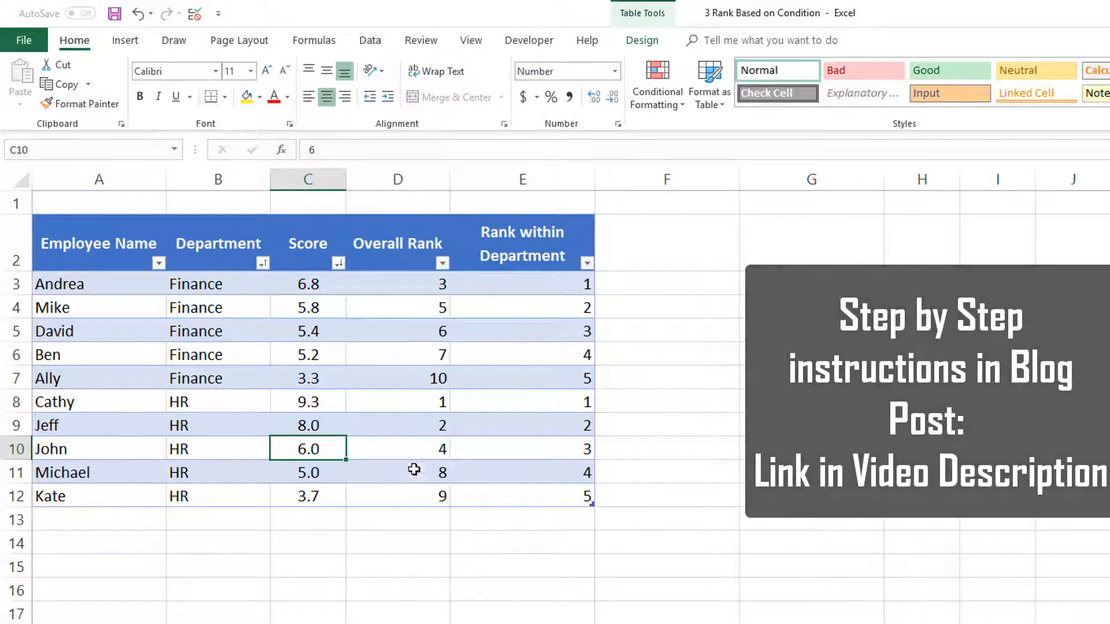
Inspect Cathy's and Ally's scores and their existing rank formulas.
left_click(398, 401)
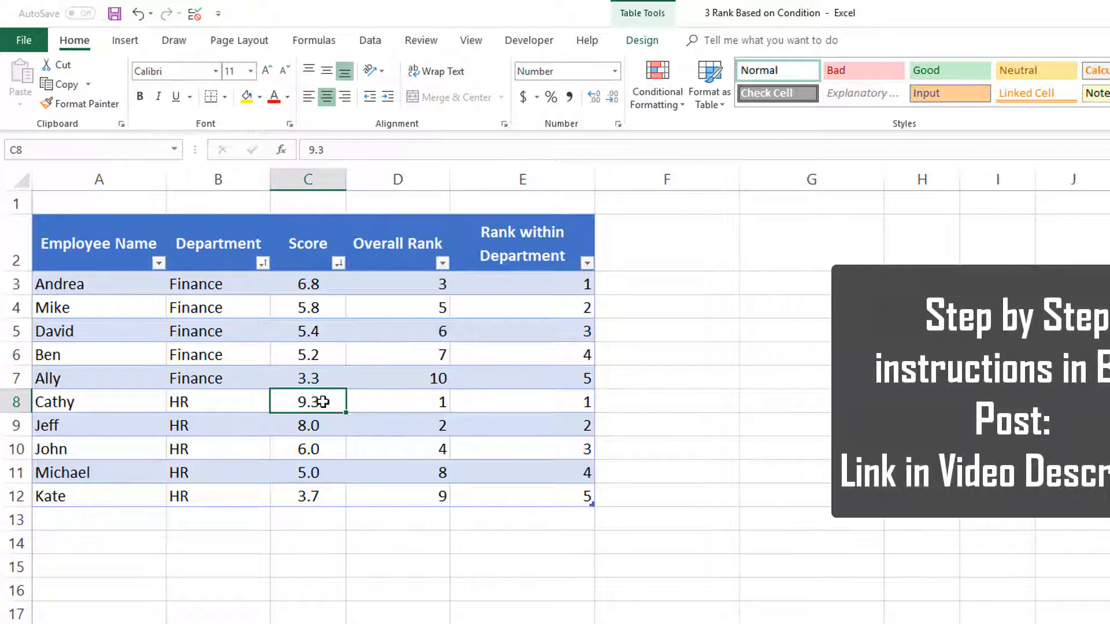
left_click(397, 378)
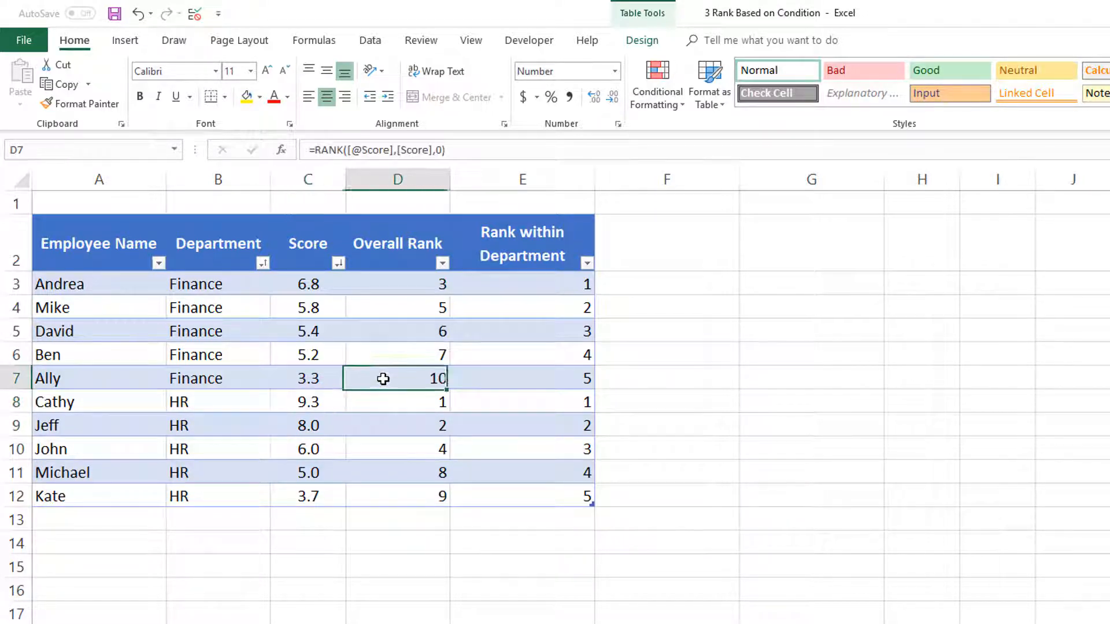
left_click(307, 378)
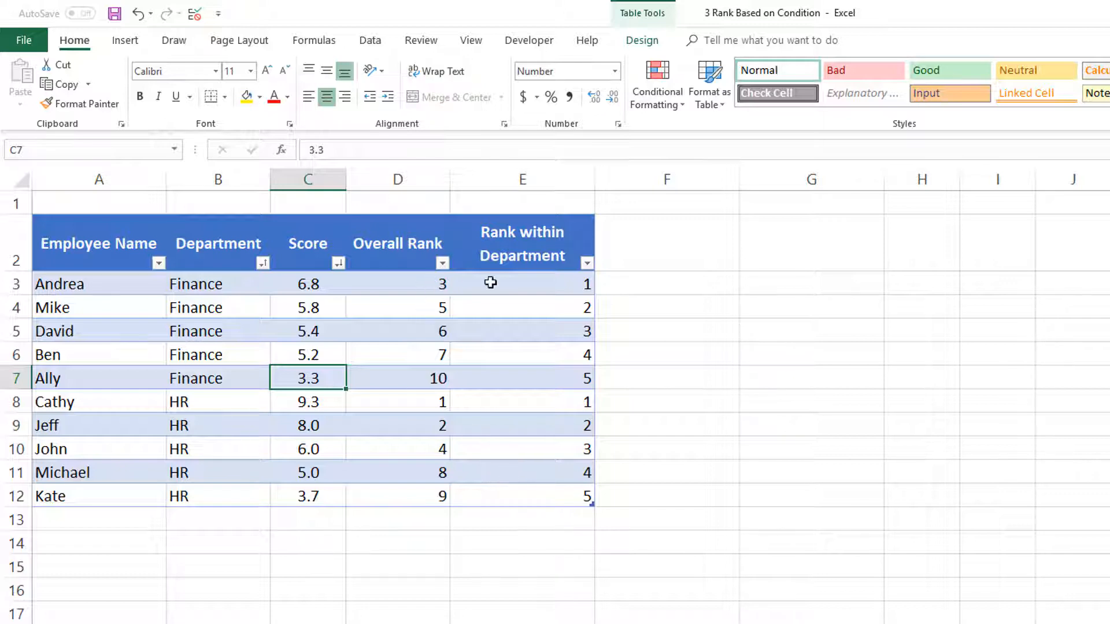
left_click(521, 284)
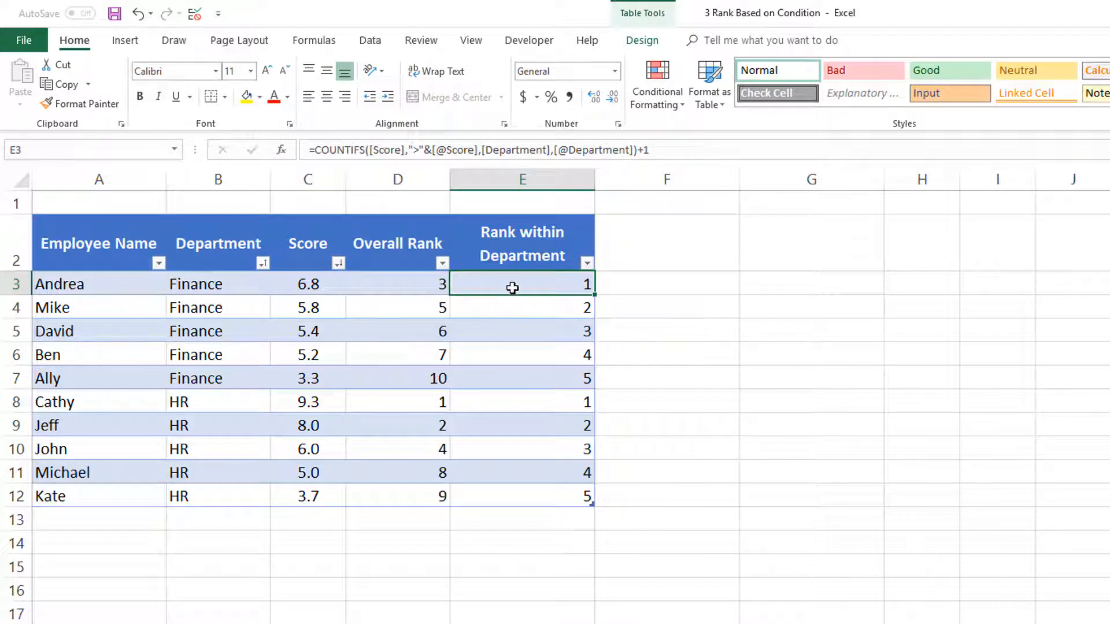
mouse_move(246, 285)
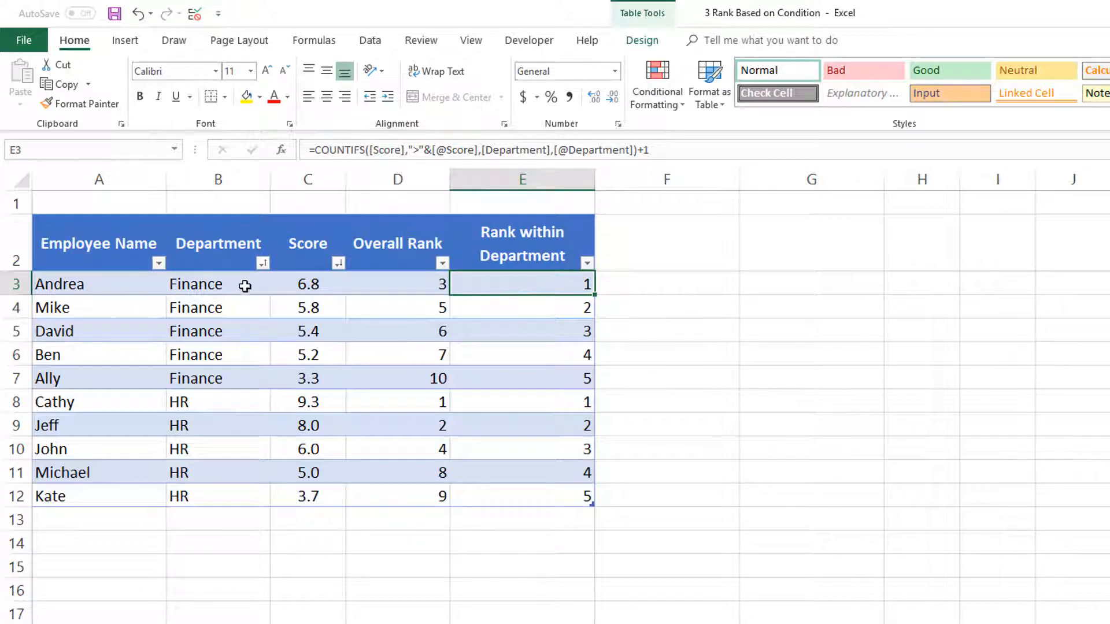
left_click(522, 401)
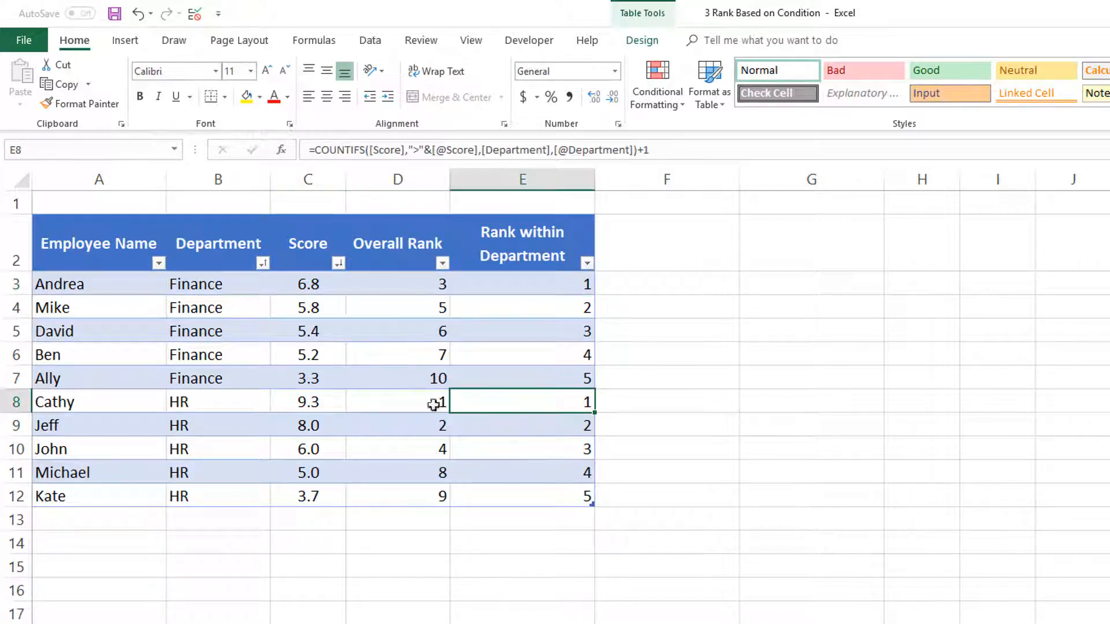
mouse_move(255, 409)
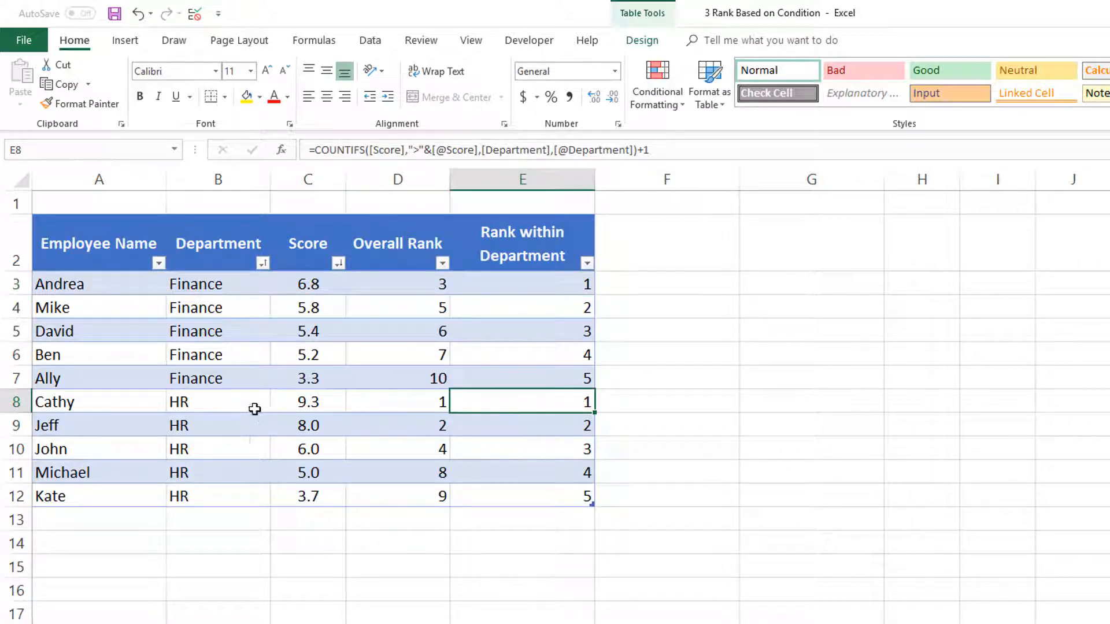
mouse_move(538, 423)
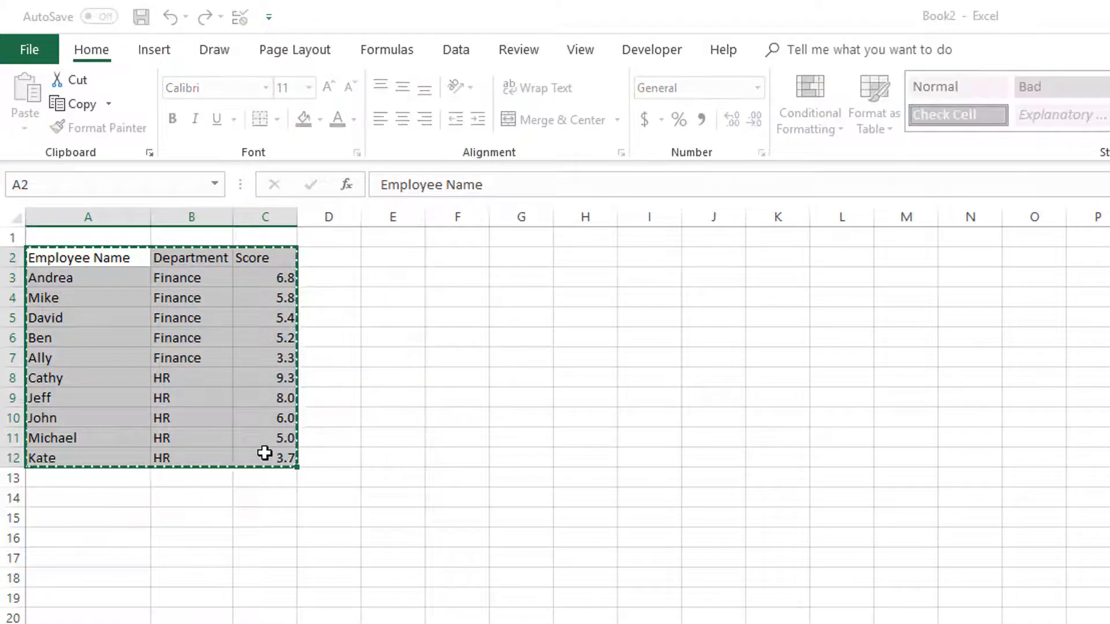
Convert the employee data into a table and start the Overall Rank header in D2.
key("ctrl+t")
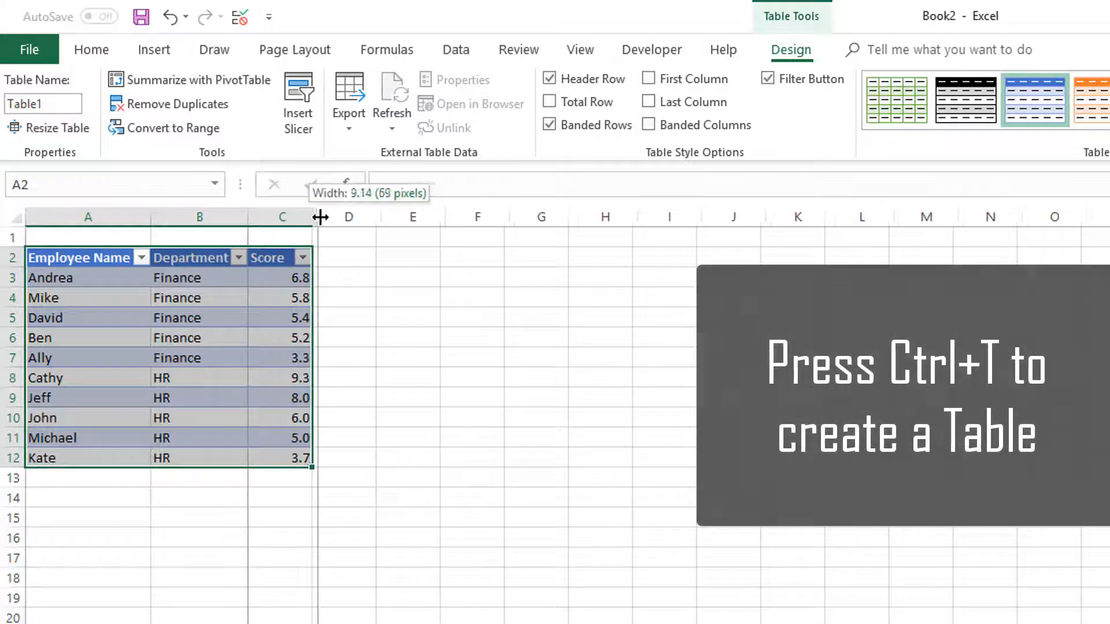
left_click(361, 277)
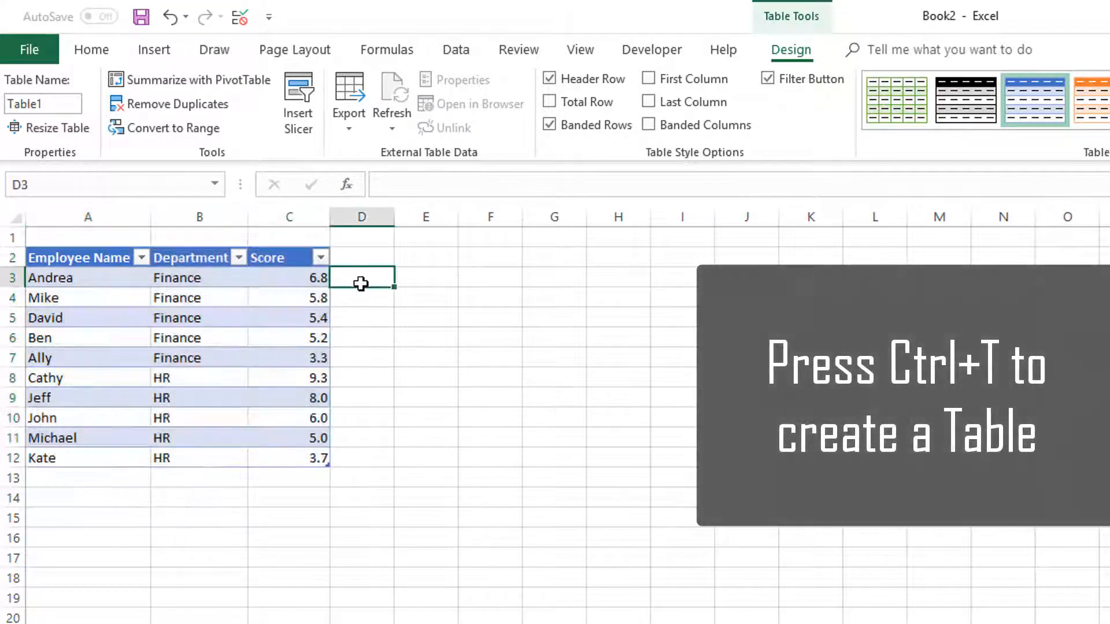
type("Overall Rank")
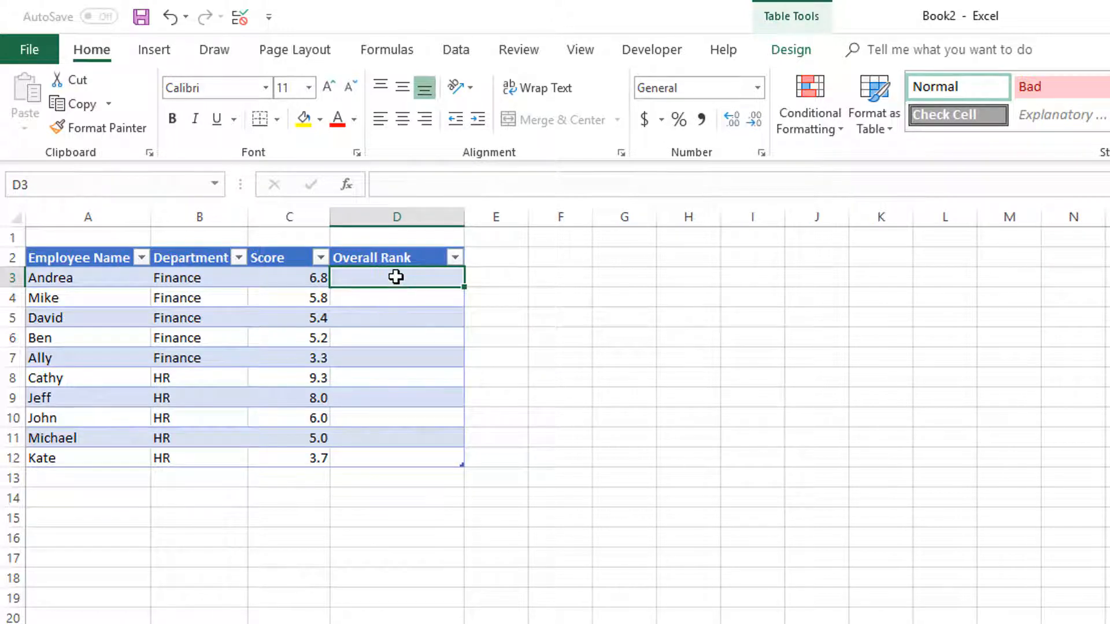
type("=RAN")
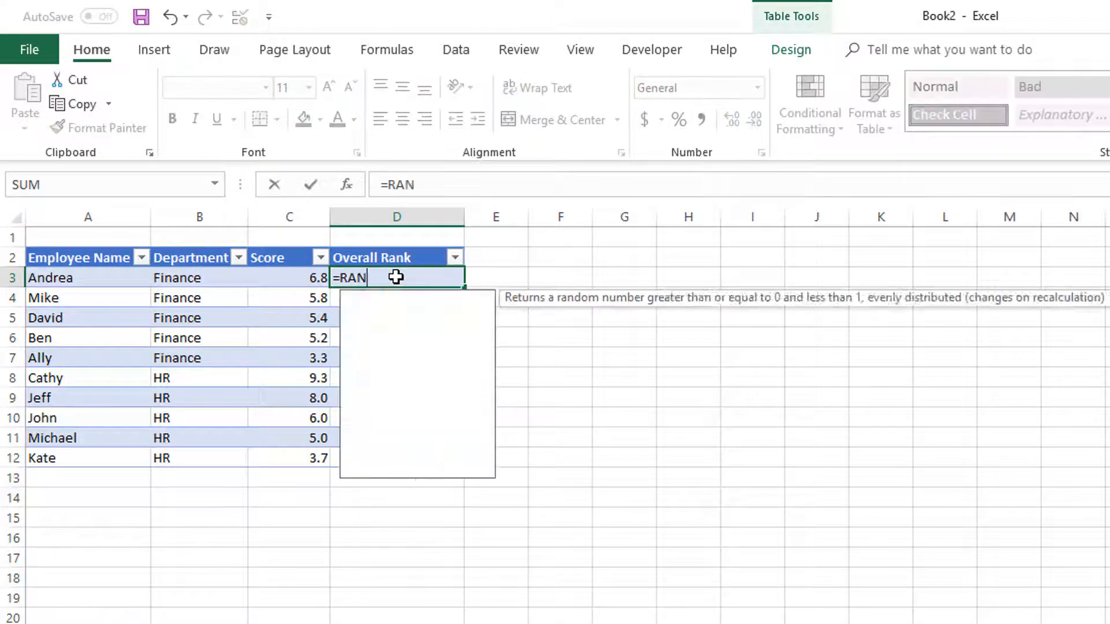
type("K(")
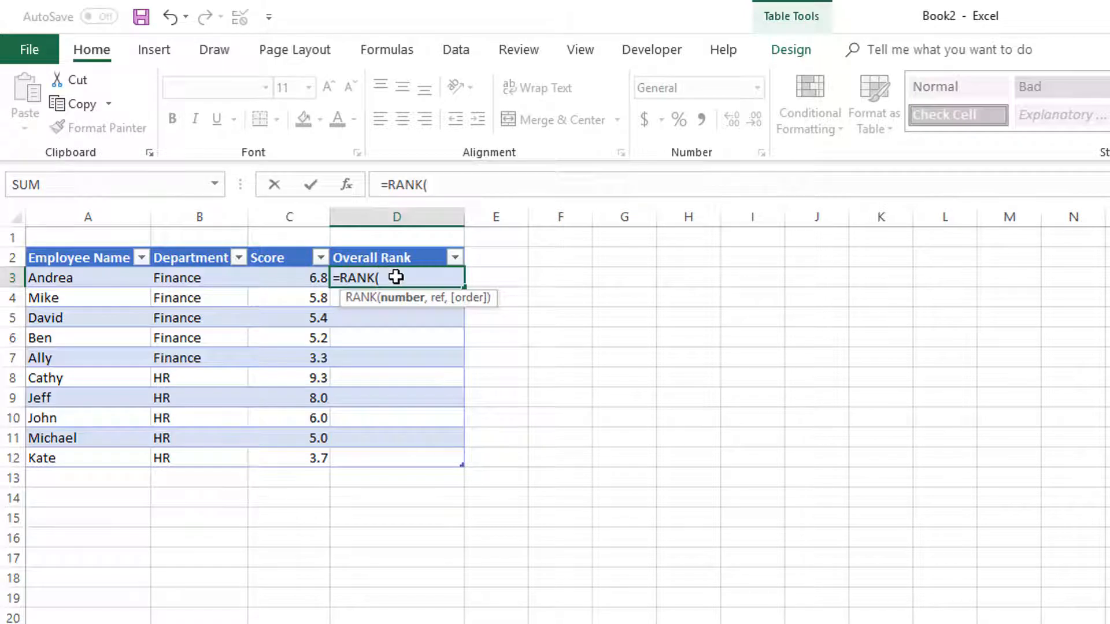
mouse_move(286, 281)
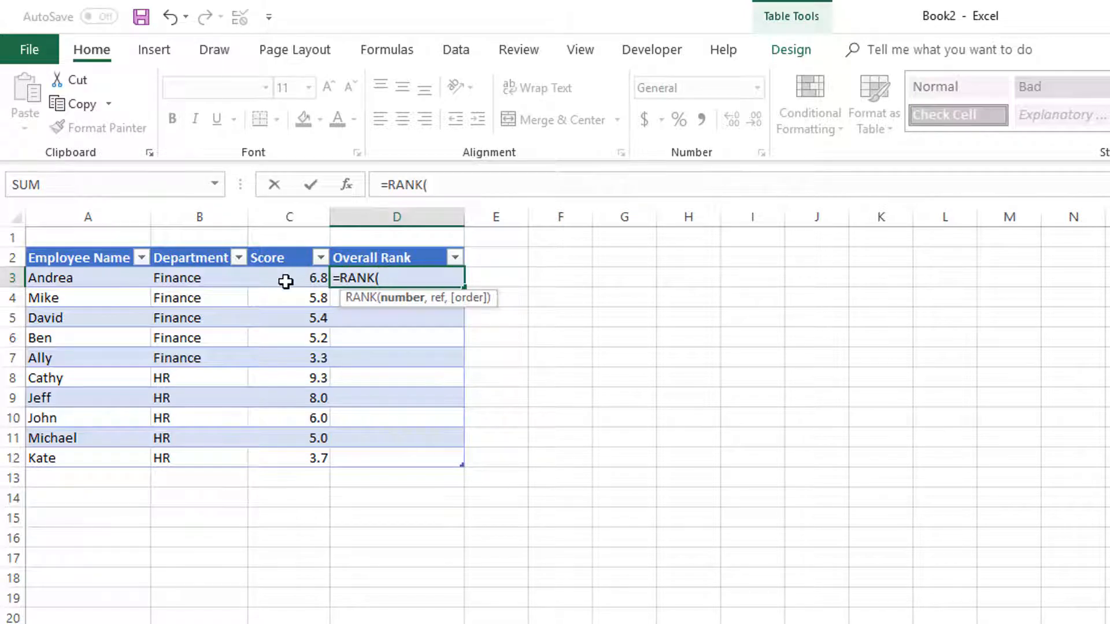
left_click(288, 277)
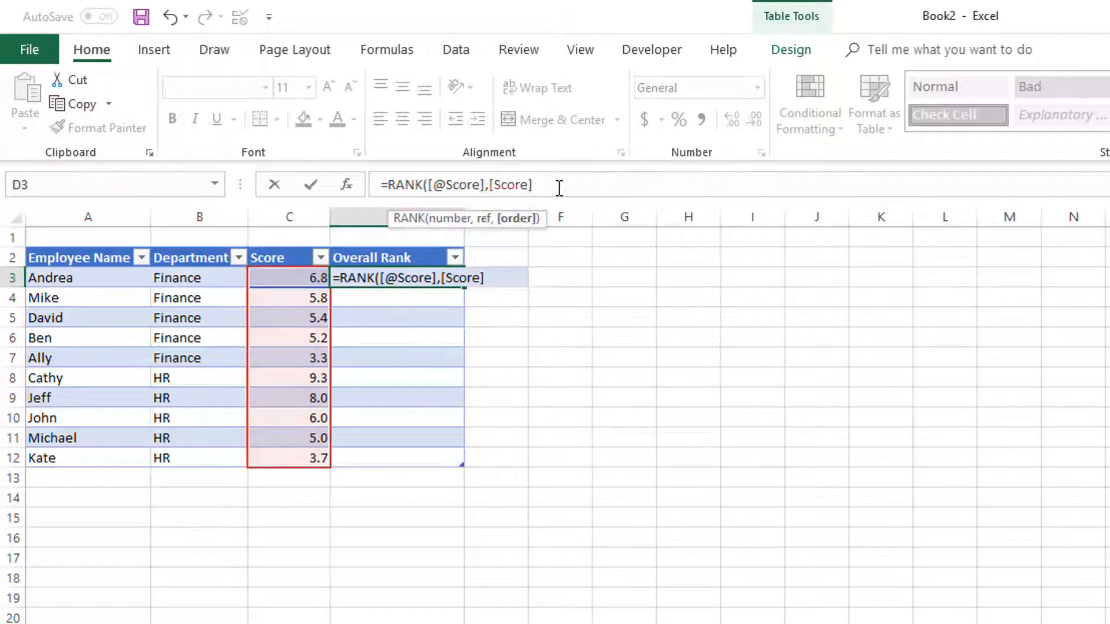
type(",0)")
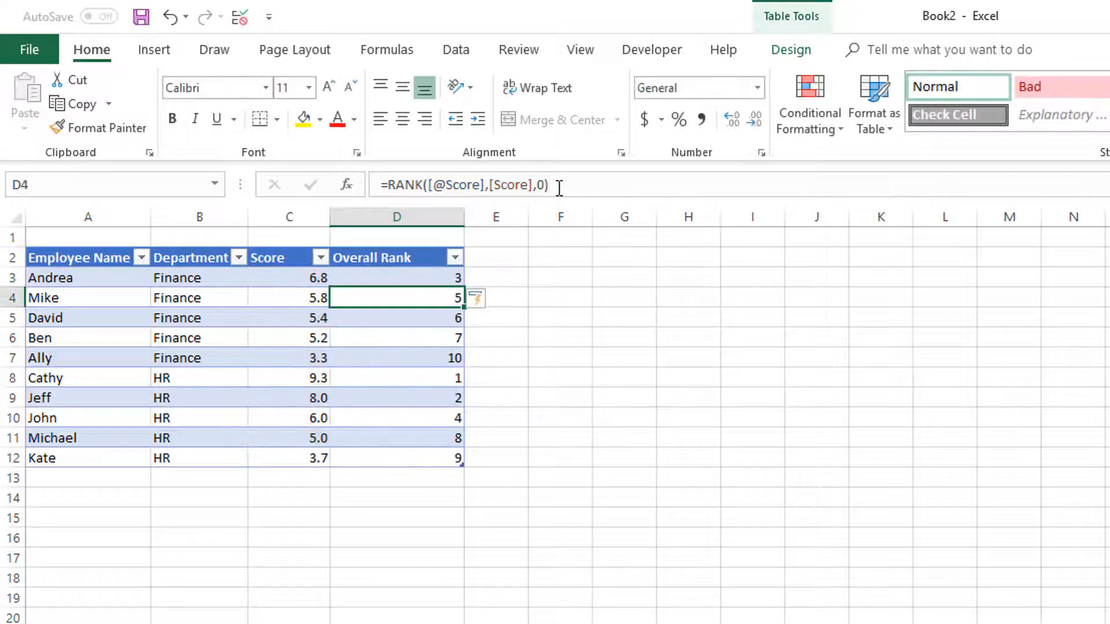
left_click(561, 277)
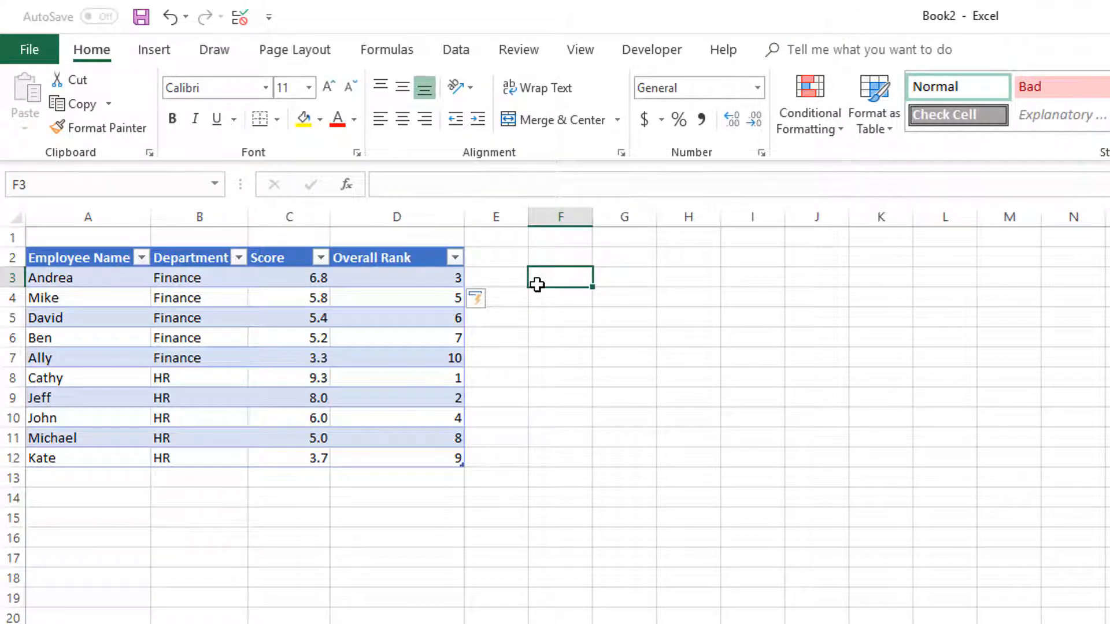
left_click(397, 378)
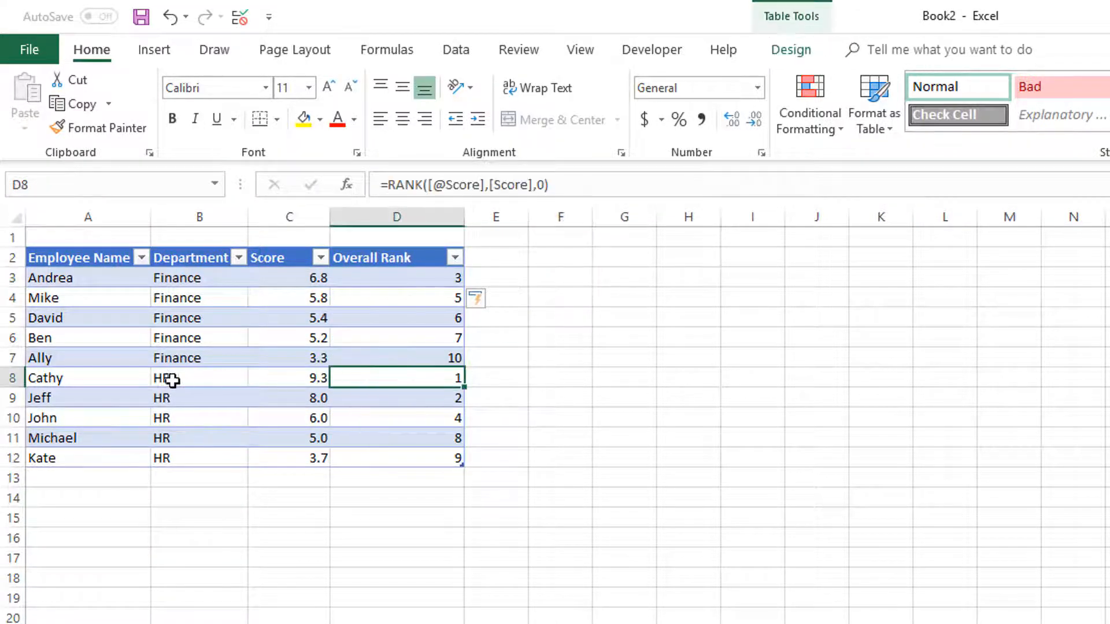
mouse_move(382, 412)
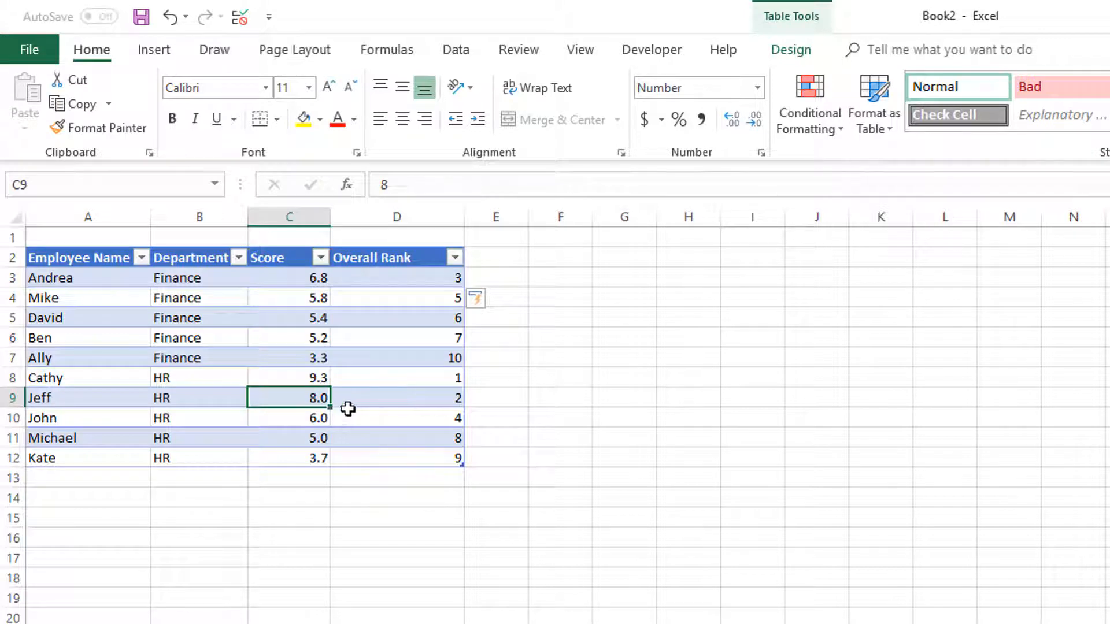
left_click(289, 277)
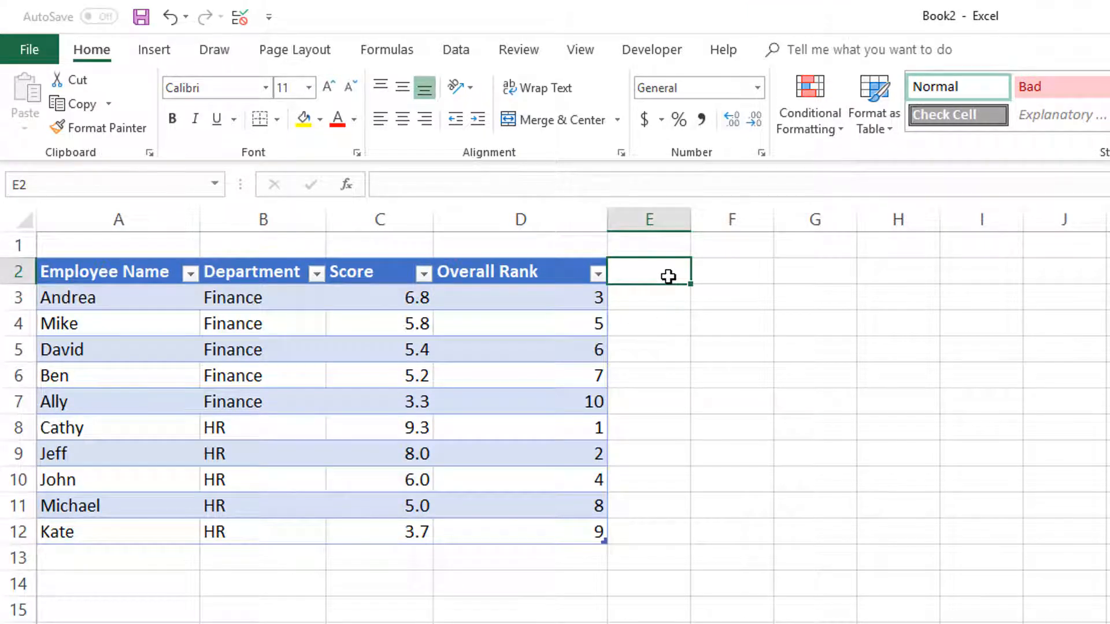
Type the 'Rank within Department' header in E2 to extend the table.
type("Rank wit")
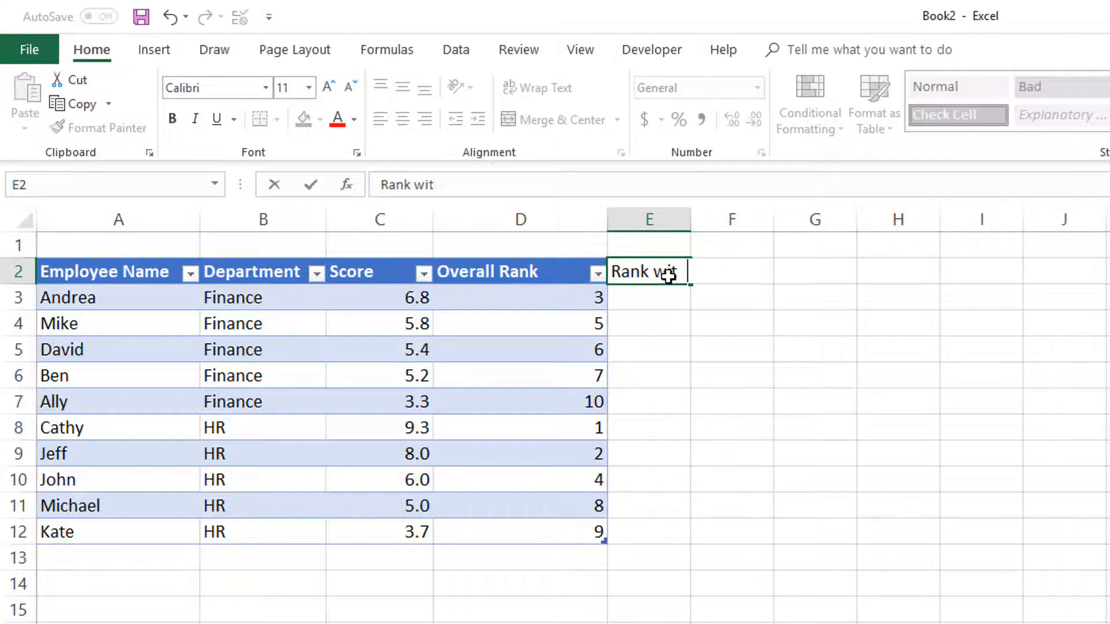
type("hin Department")
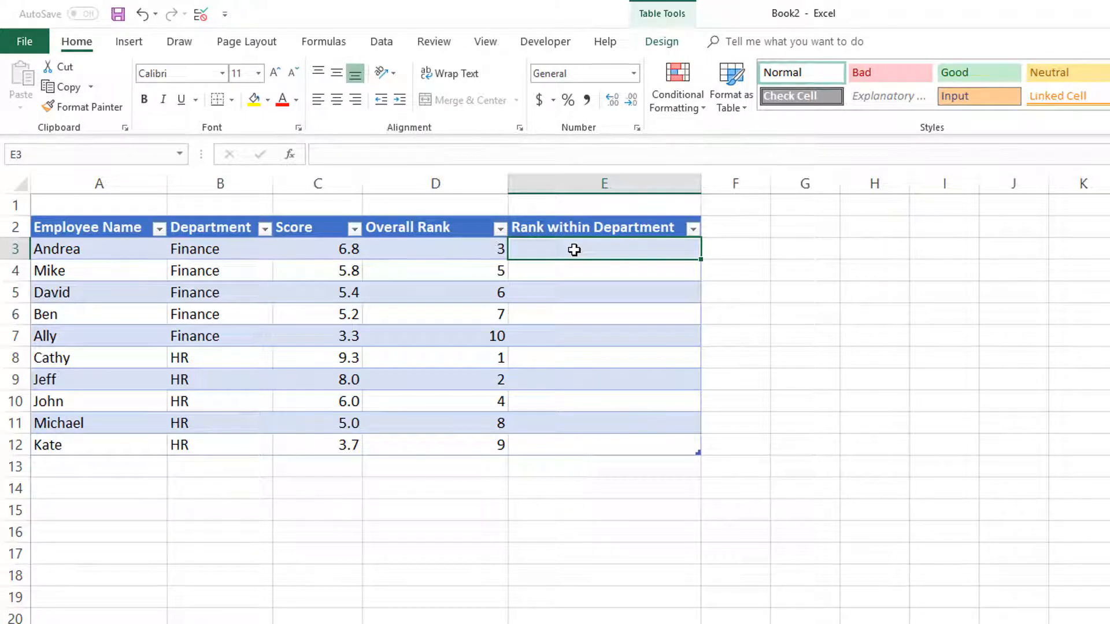
type("=")
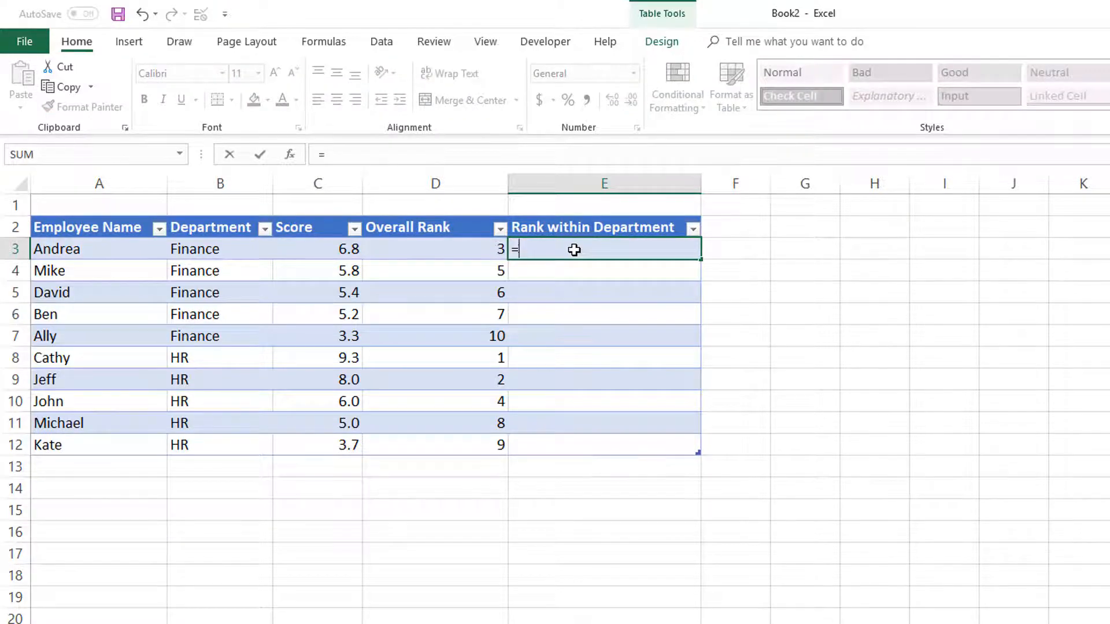
type("COUNTIFS([Score],")
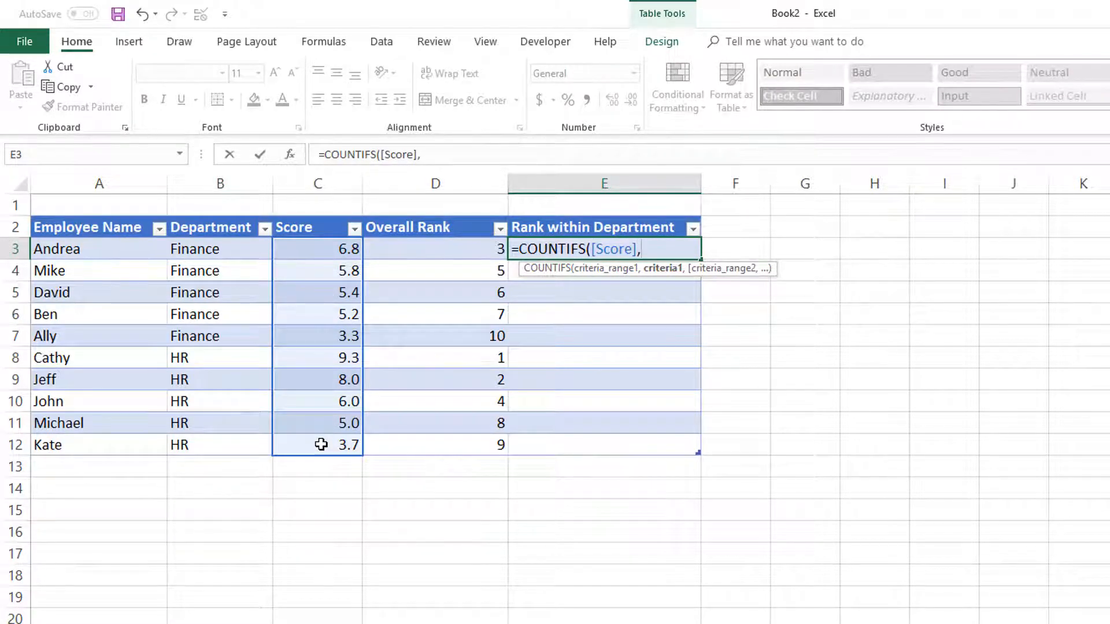
type("\">\"")
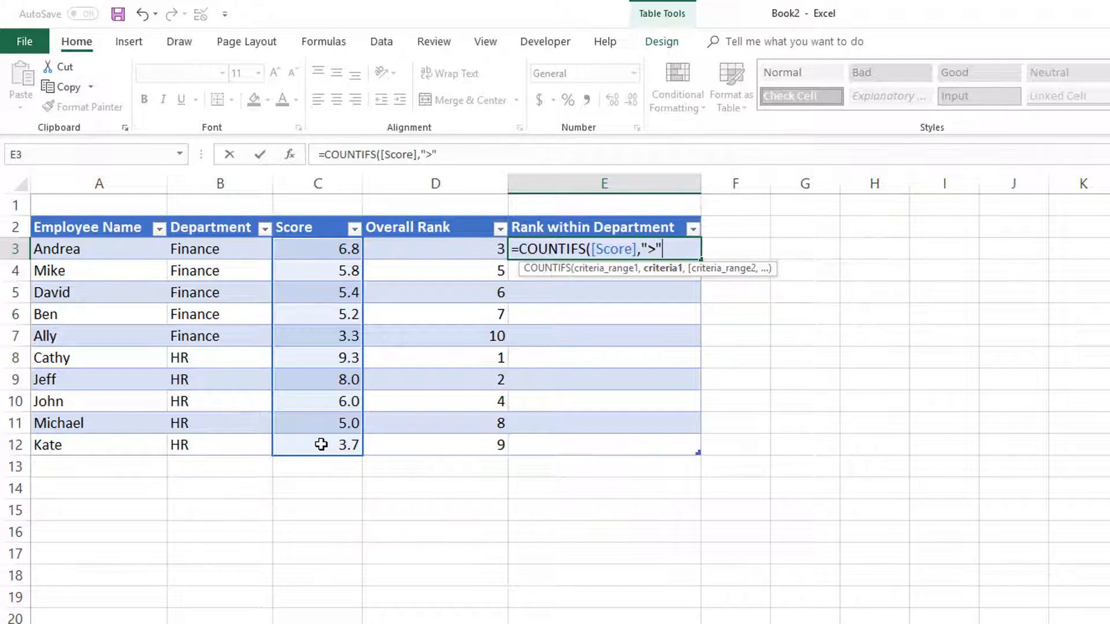
type("&")
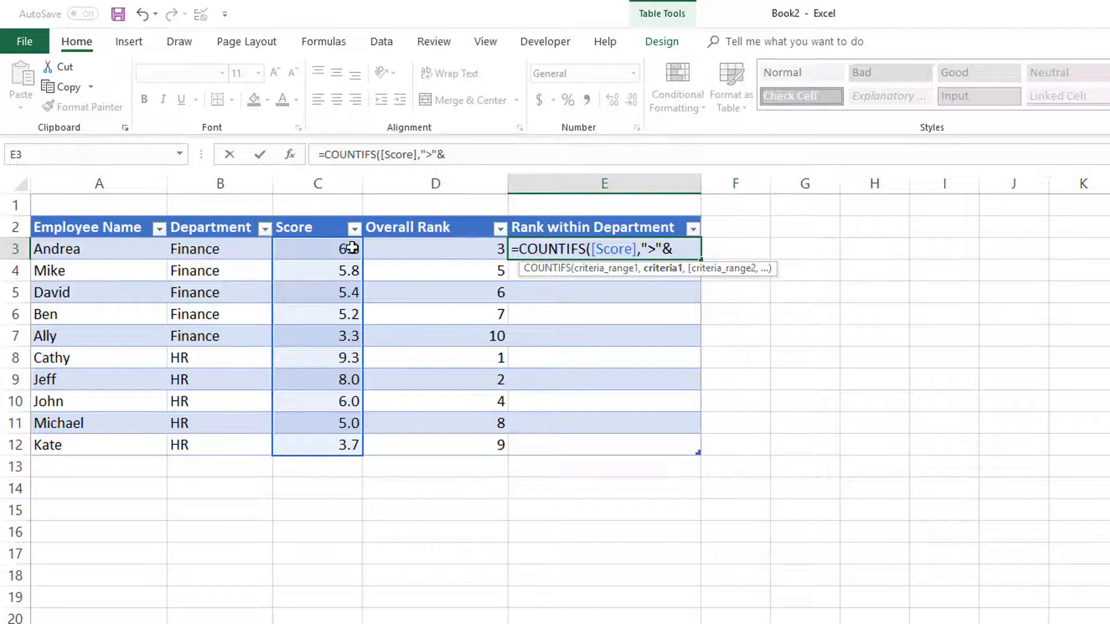
left_click(317, 249)
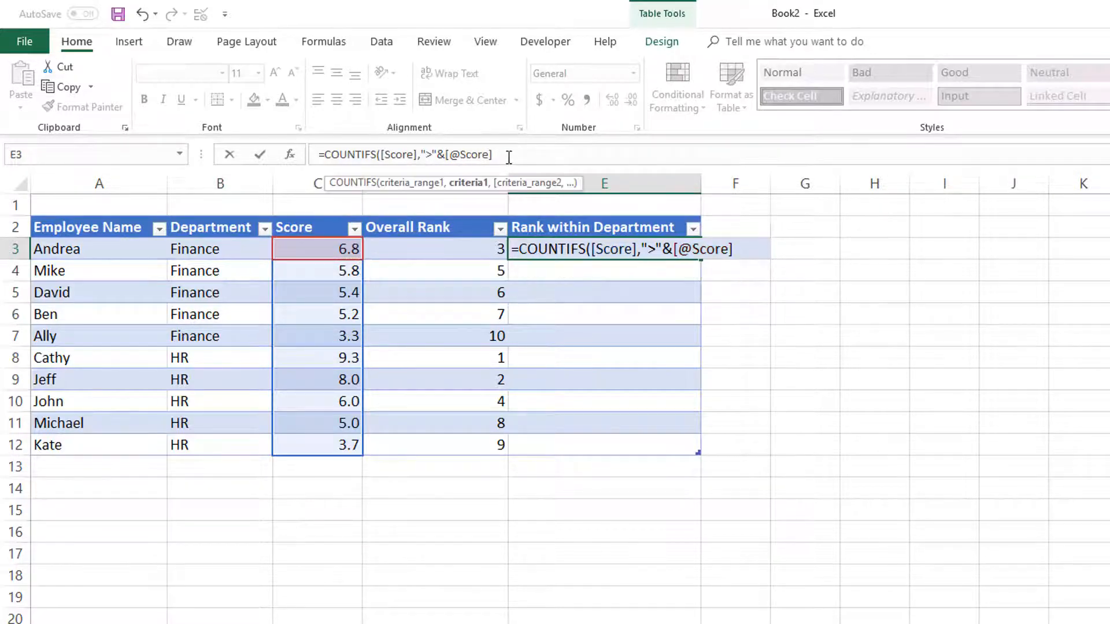
type(",")
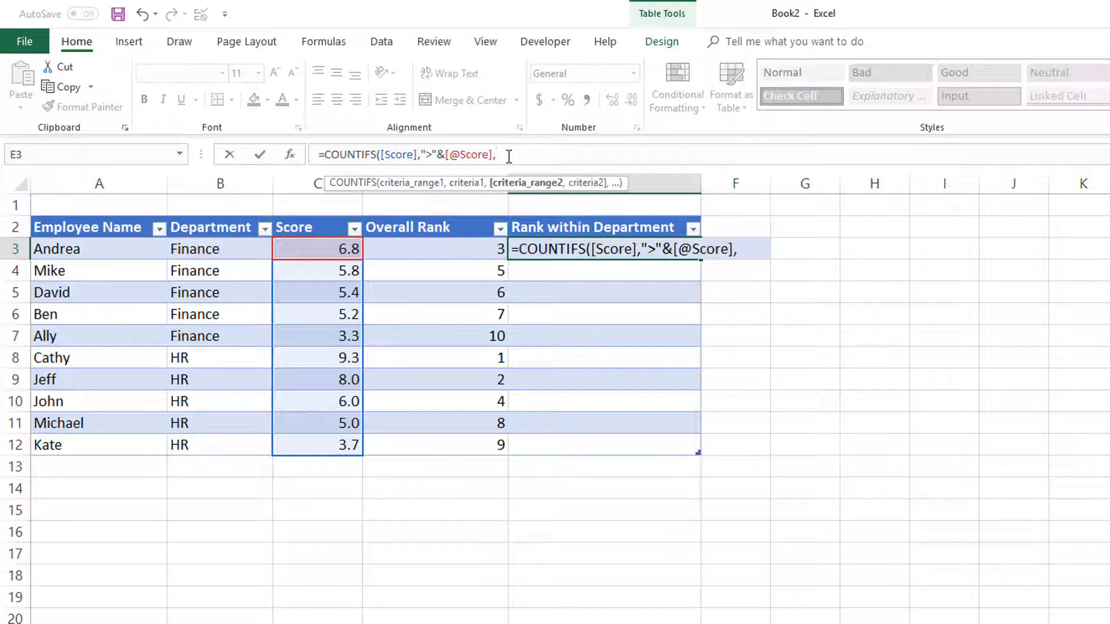
key("backspace")
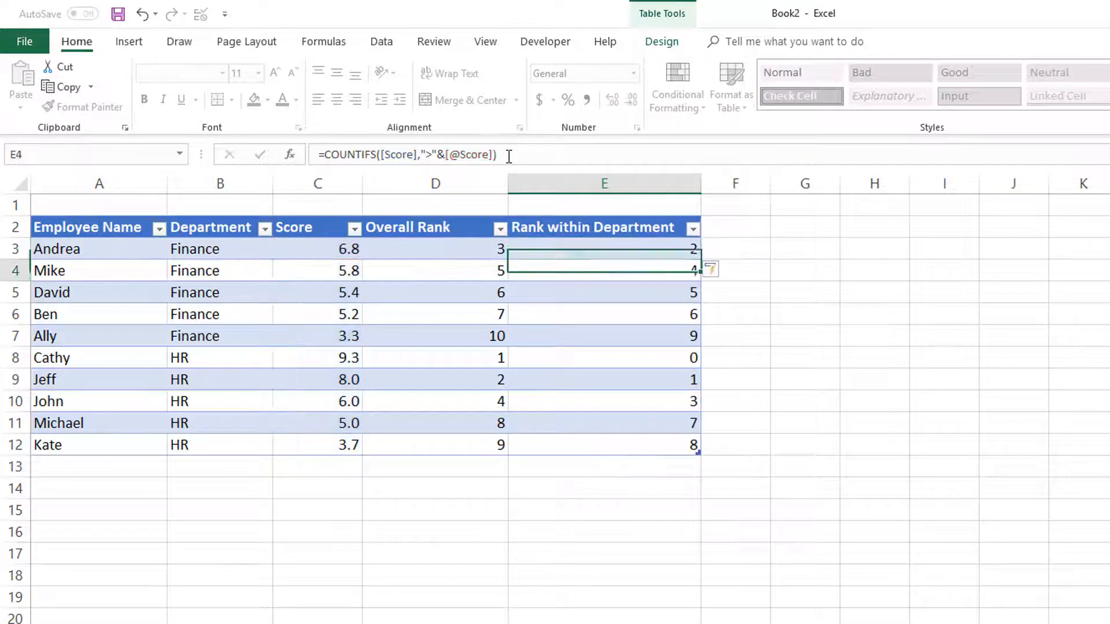
left_click(603, 248)
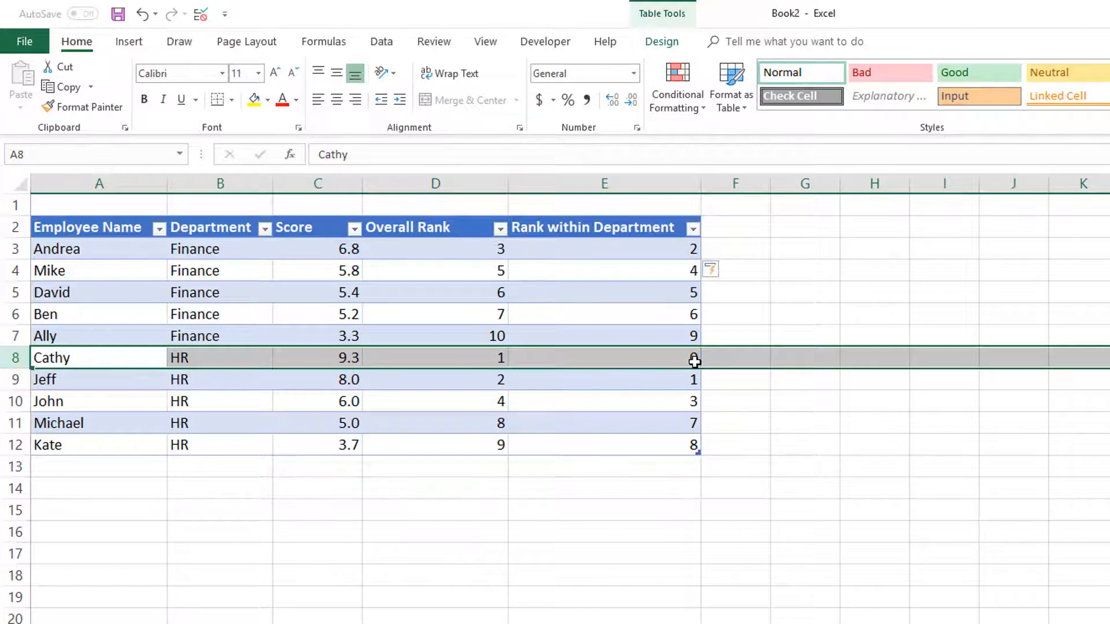
mouse_move(686, 359)
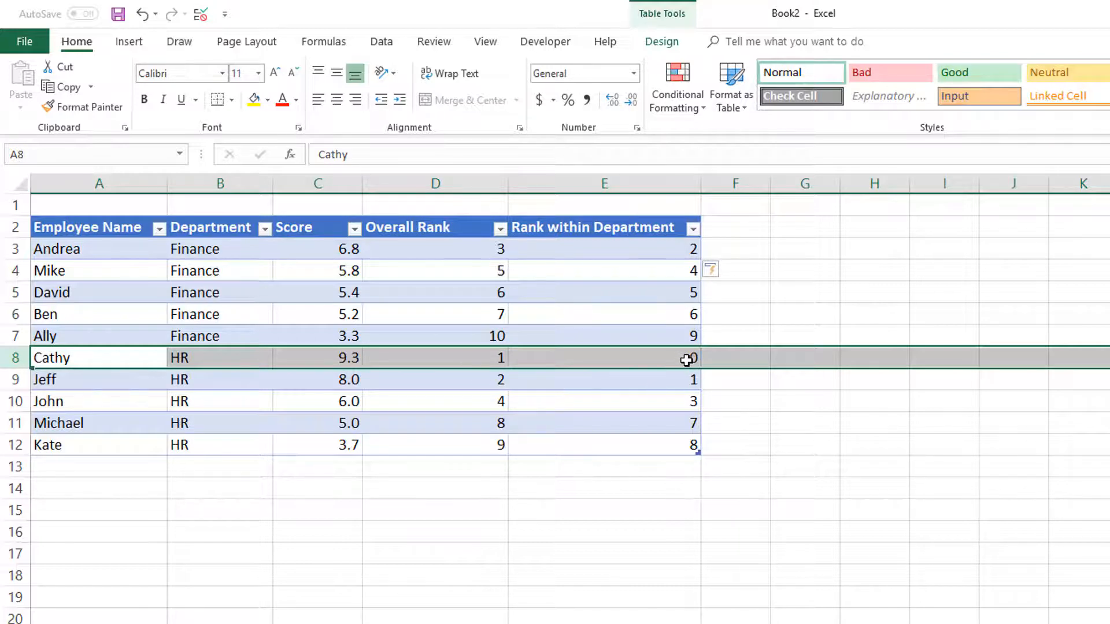
Append +1 to Cathy's COUNTIFS formula and confirm her rank is now 1.
left_click(603, 357)
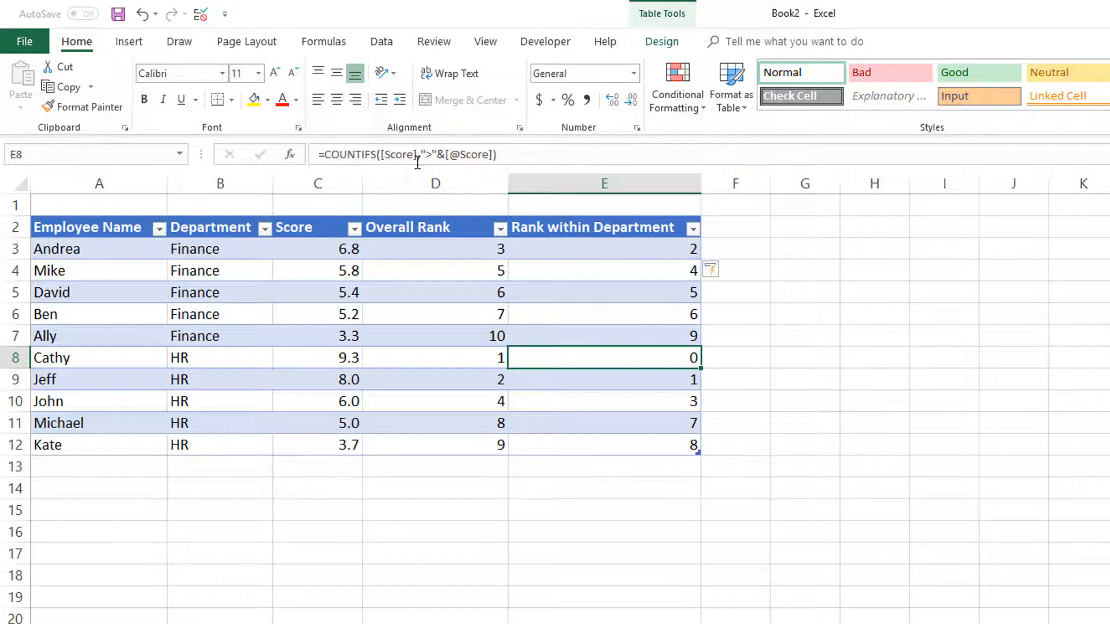
mouse_move(416, 160)
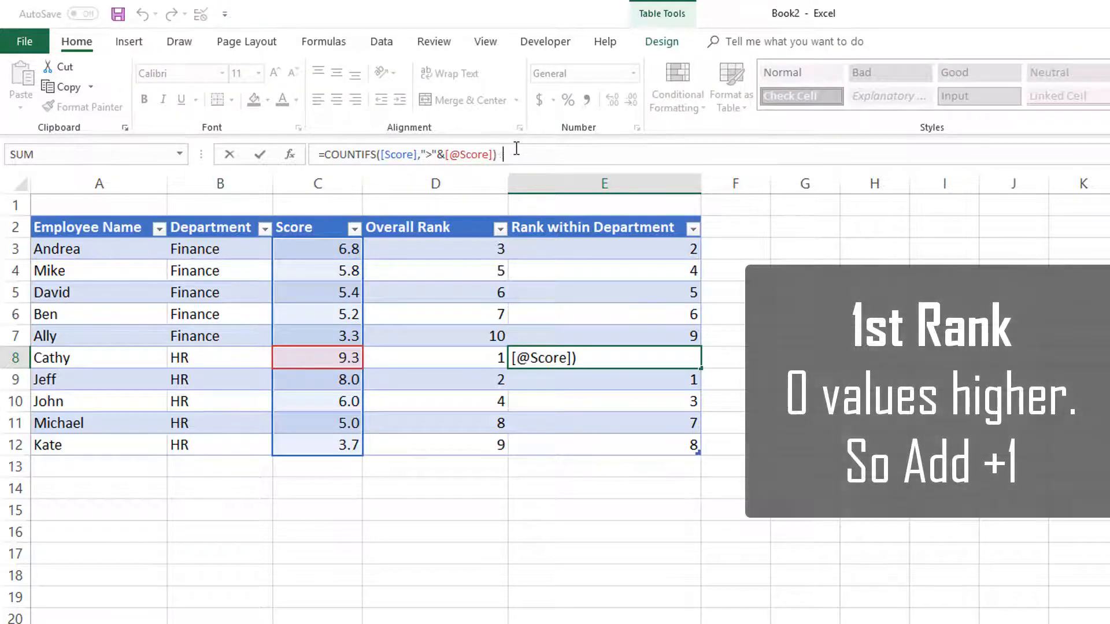
type("+1")
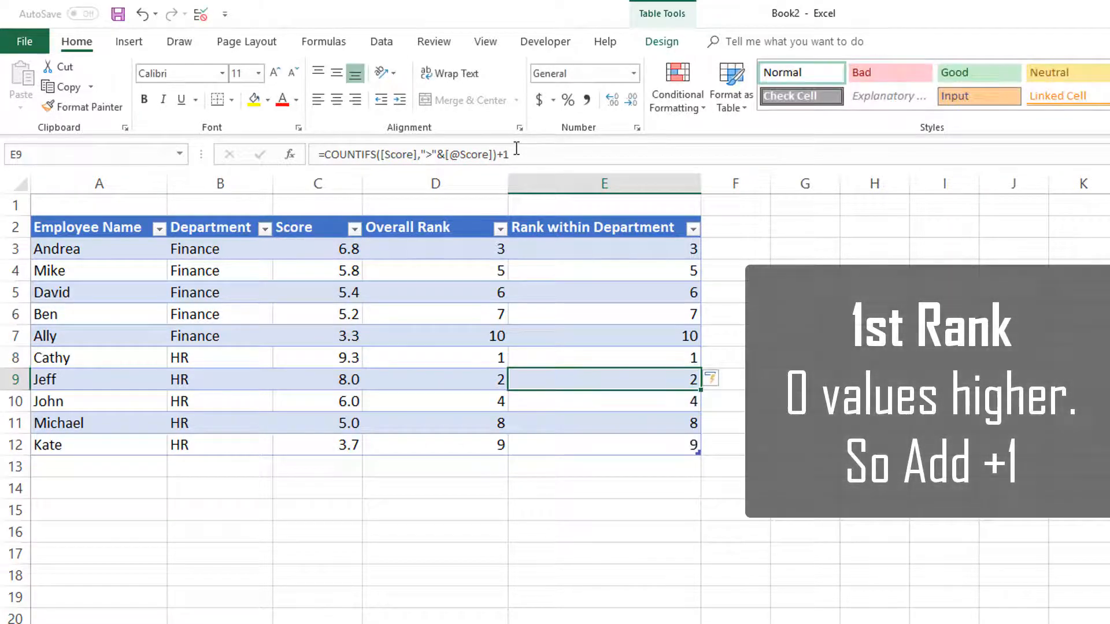
left_click(603, 357)
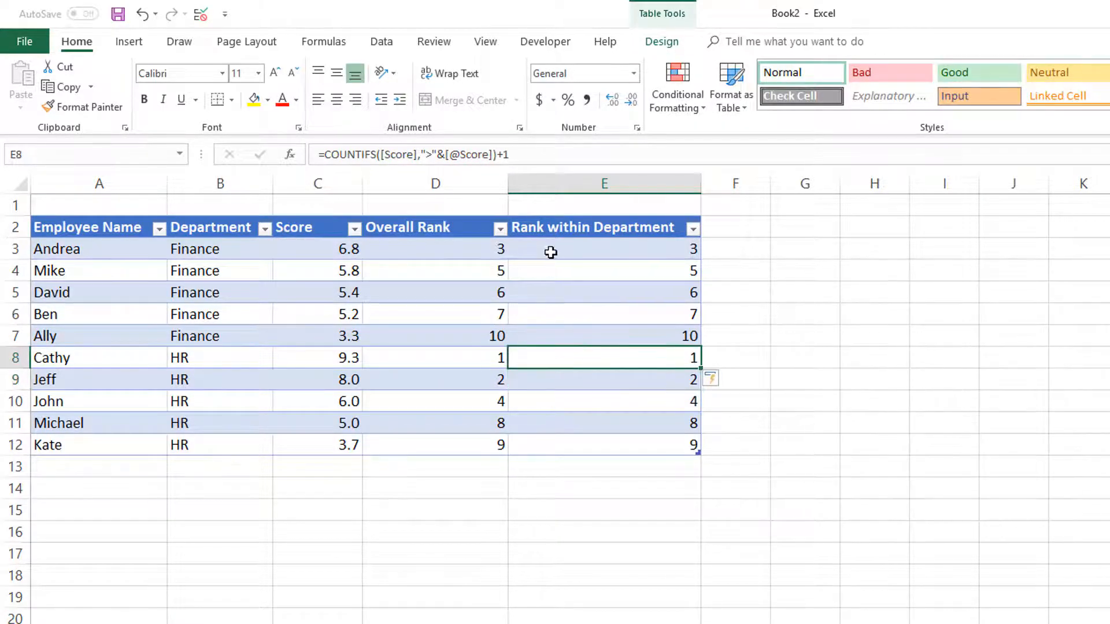
mouse_move(556, 429)
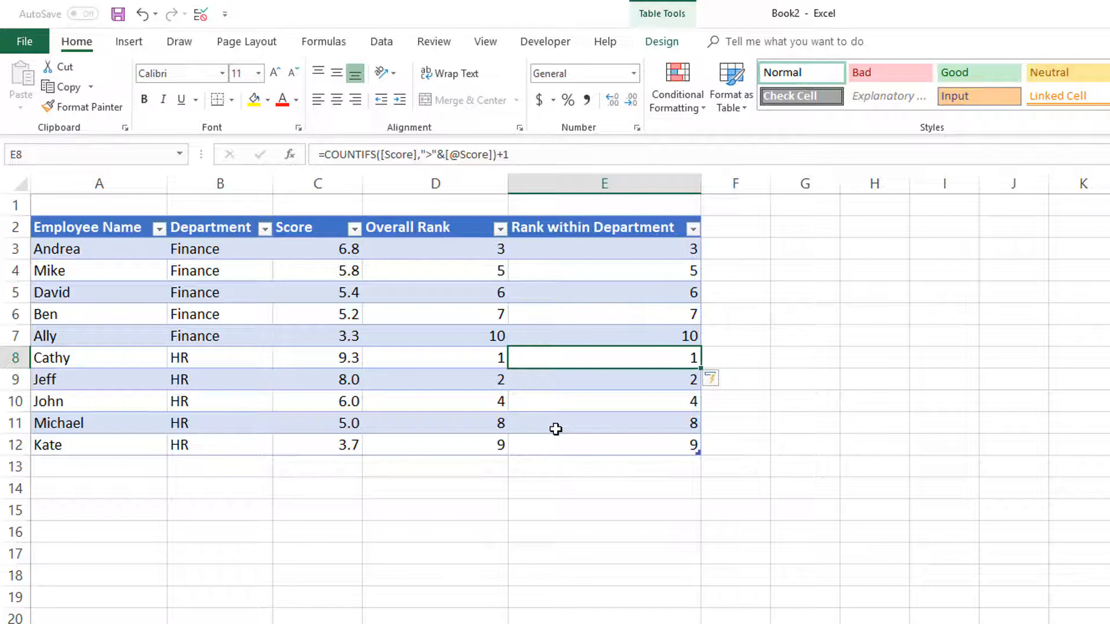
mouse_move(560, 305)
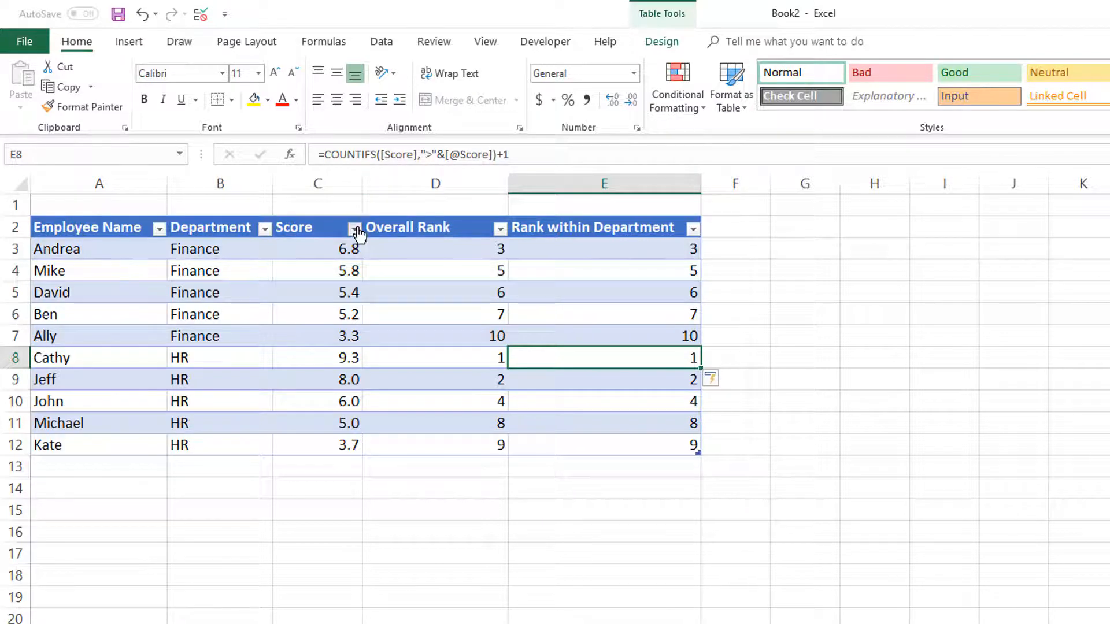
Sort Score largest to smallest and select E3's department rank formula.
left_click(355, 228)
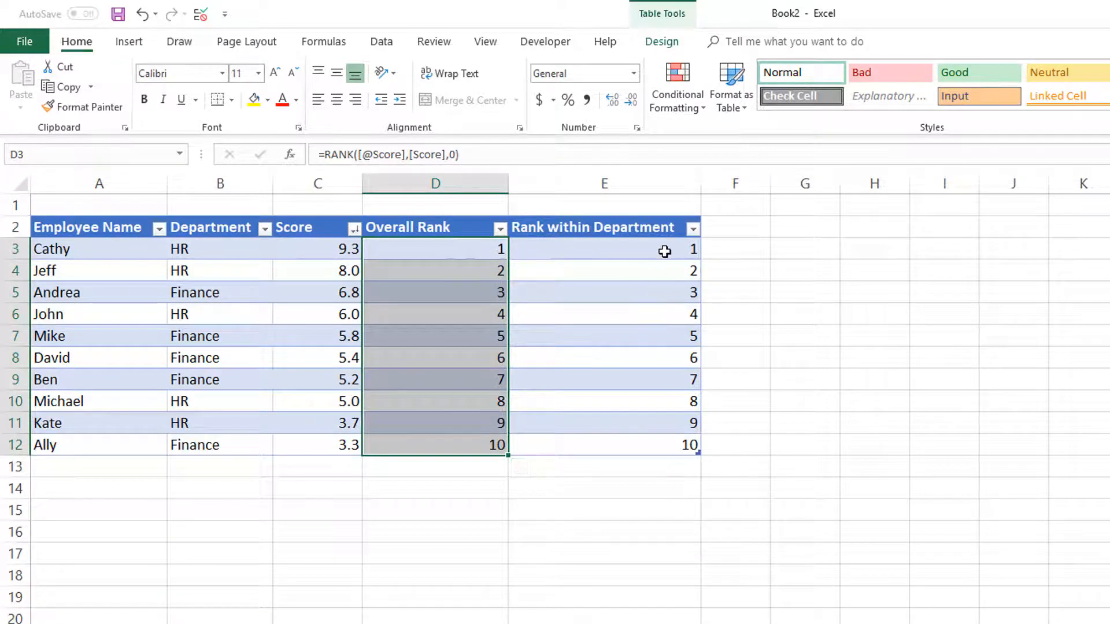
left_click(603, 248)
type("=COUNTIFS([Score],\">\"&[@Score],[Department],)+")
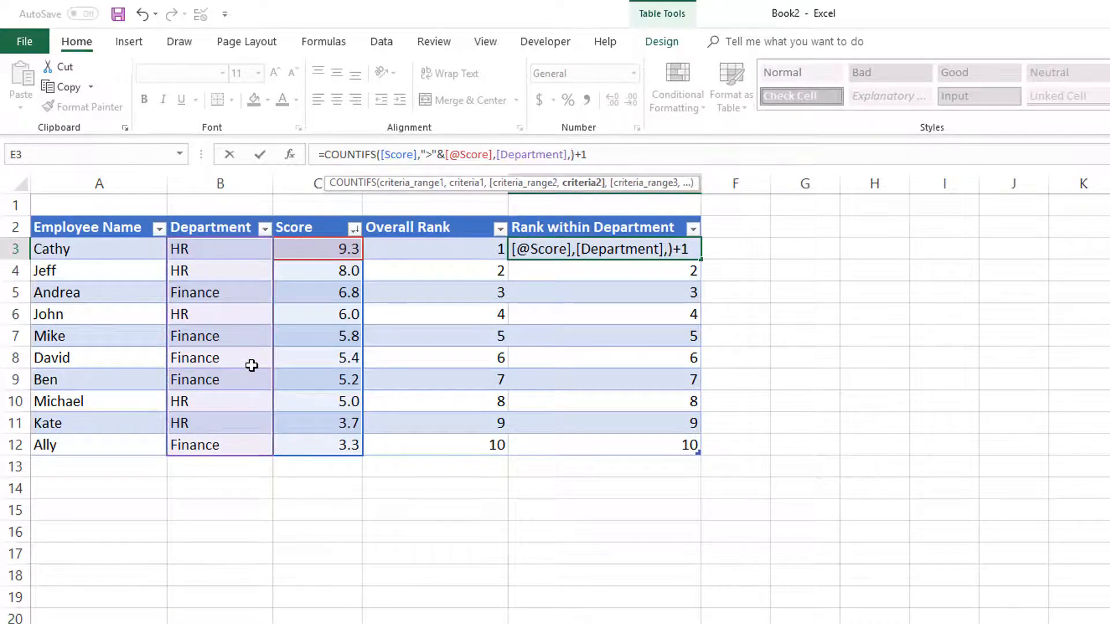
left_click(220, 248)
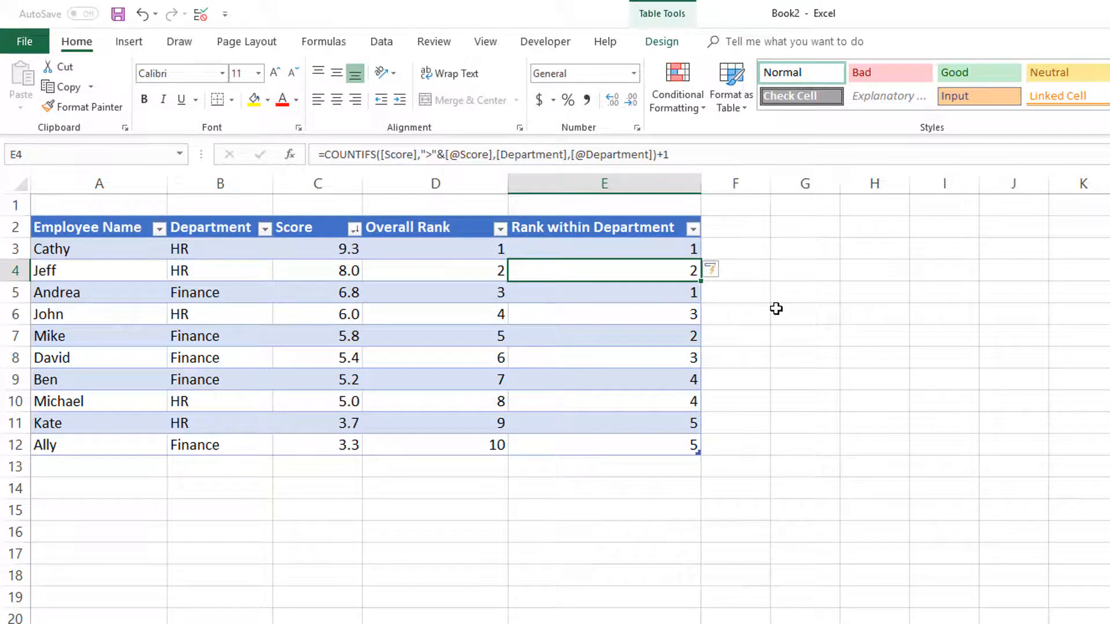
Sort Department A to Z and check Ben's and Ally's ranks within Finance.
left_click(805, 357)
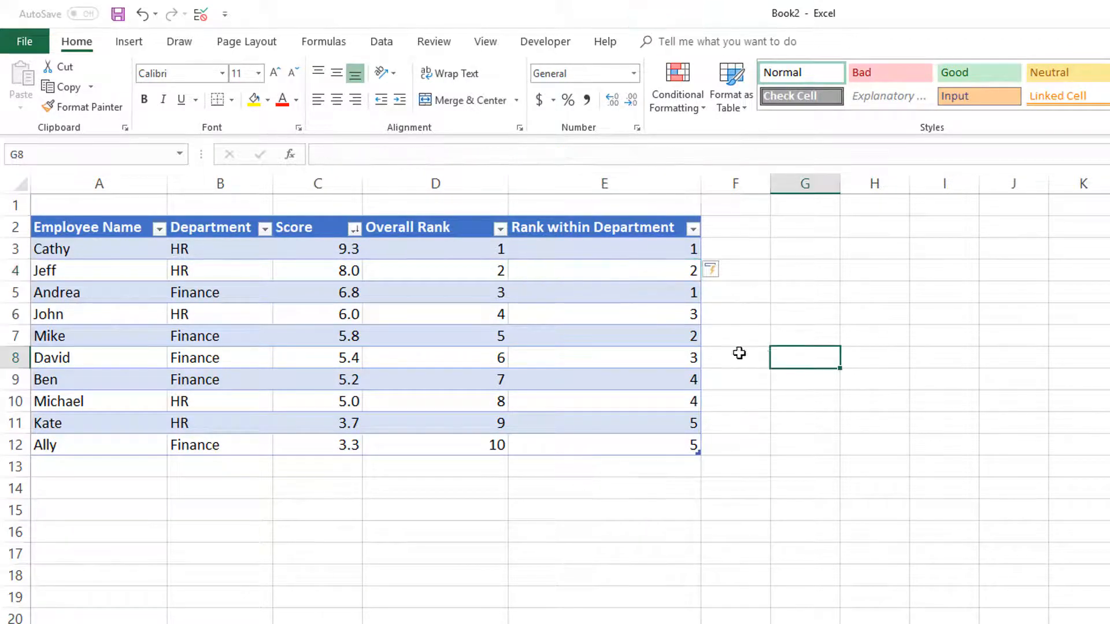
left_click(265, 227)
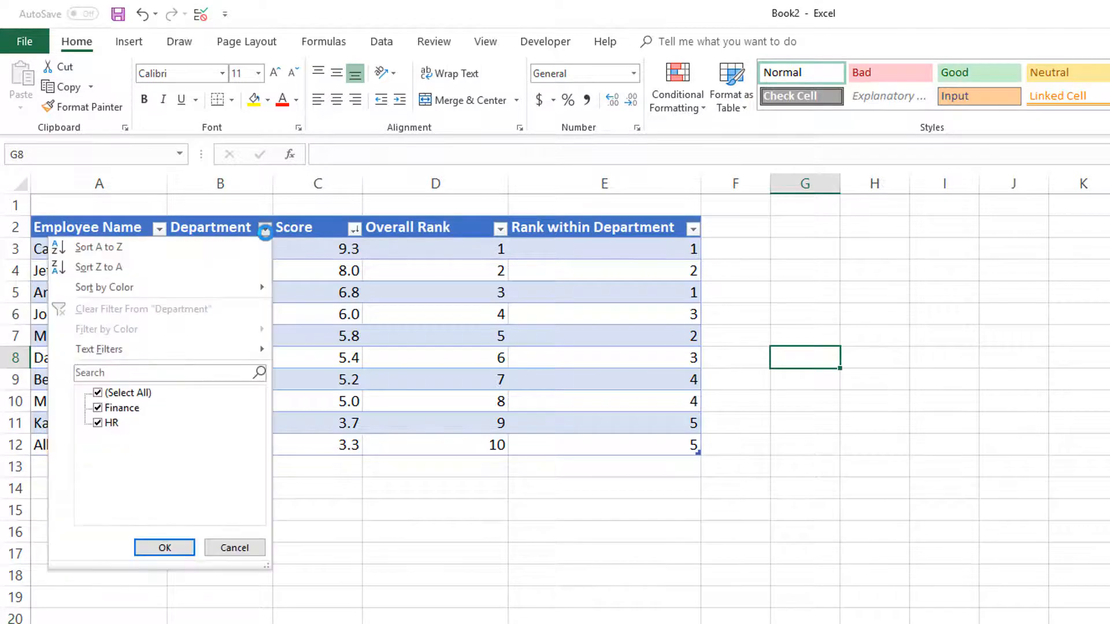
left_click(164, 548)
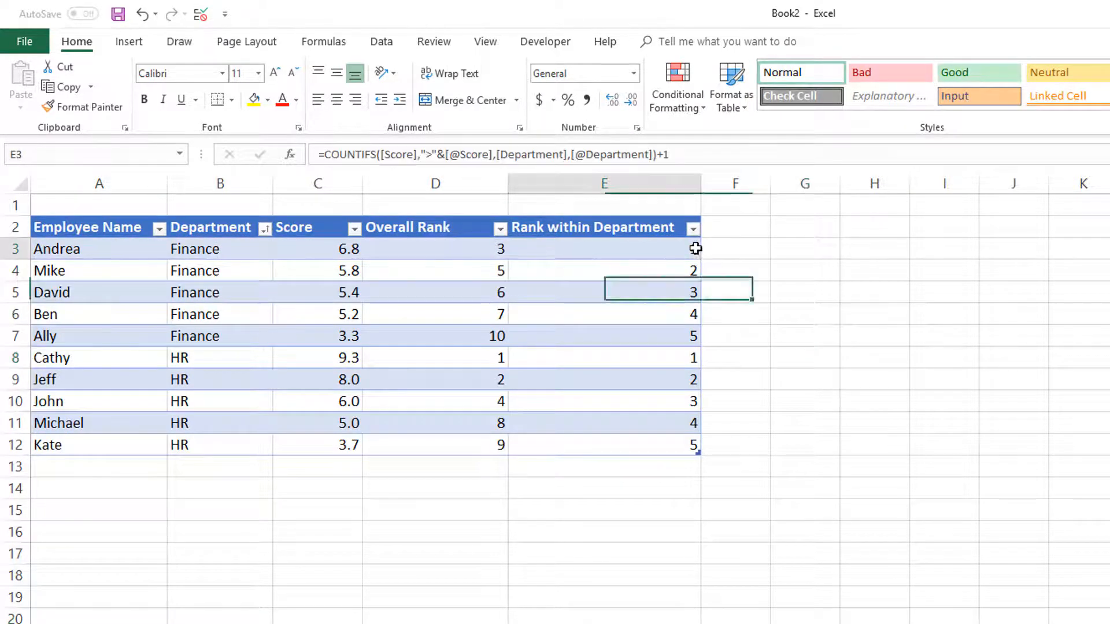
left_click(604, 314)
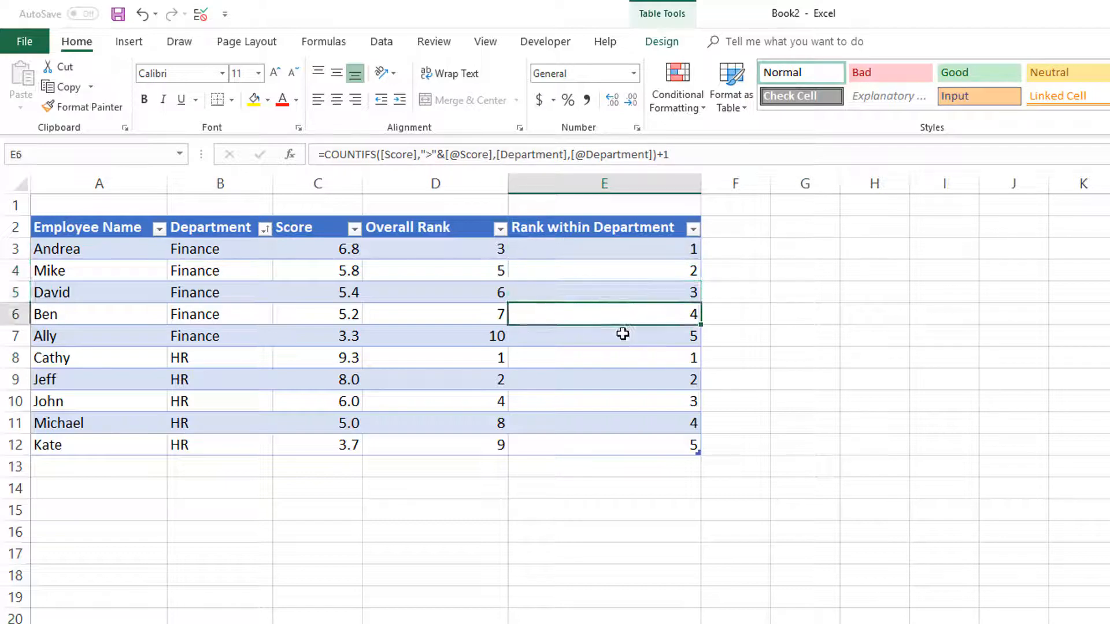
left_click(603, 336)
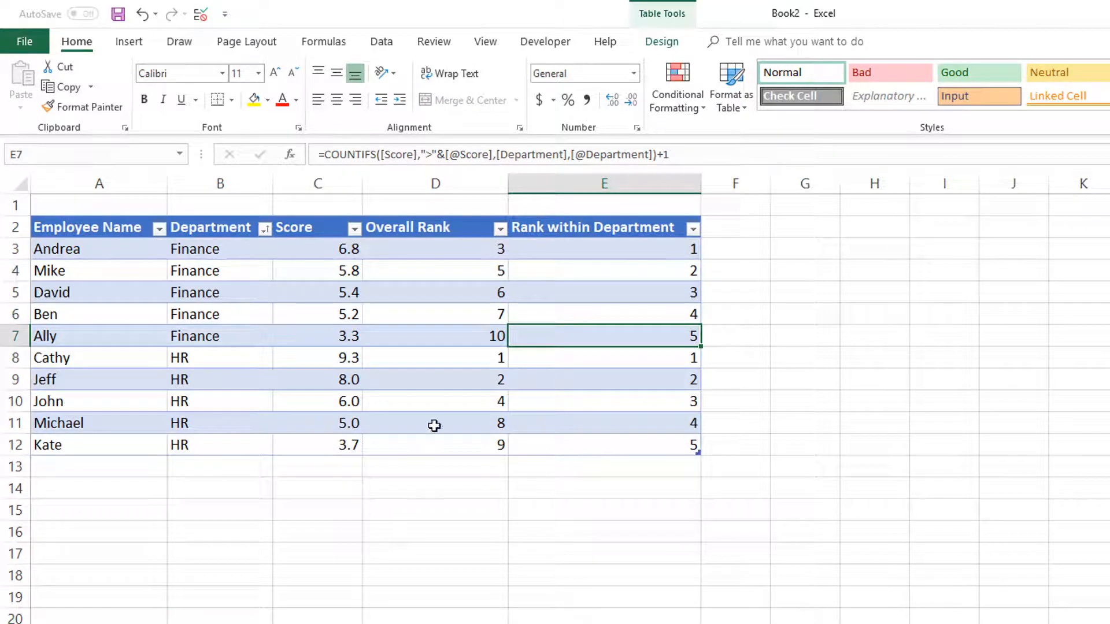
mouse_move(652, 319)
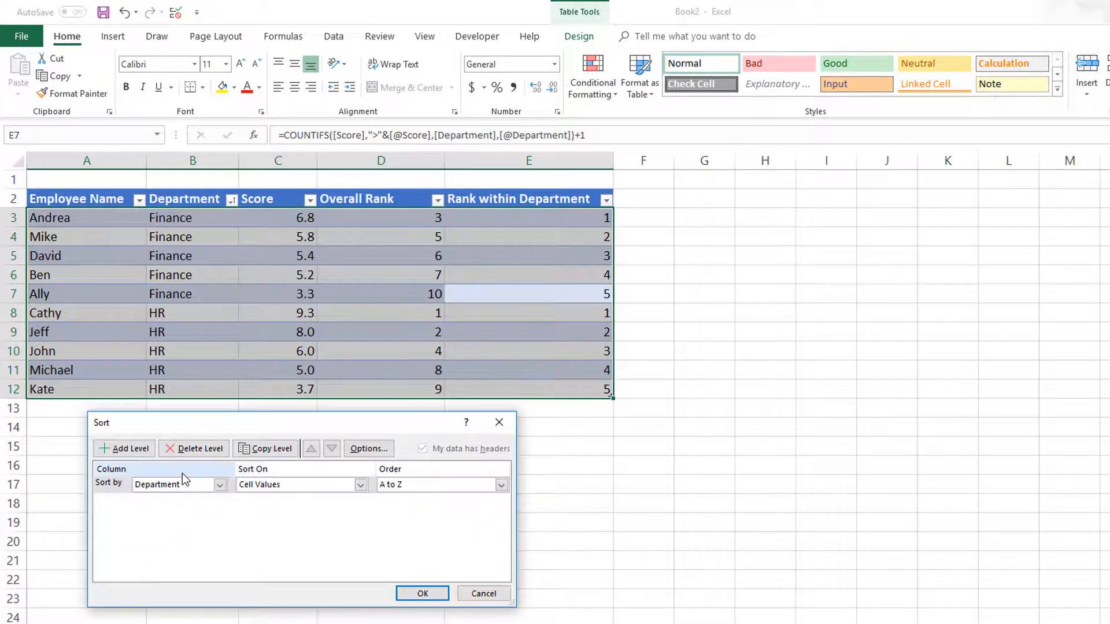
Add a Score largest-to-smallest sort level under Department, then inspect HR rows and Ben's rank.
left_click(123, 447)
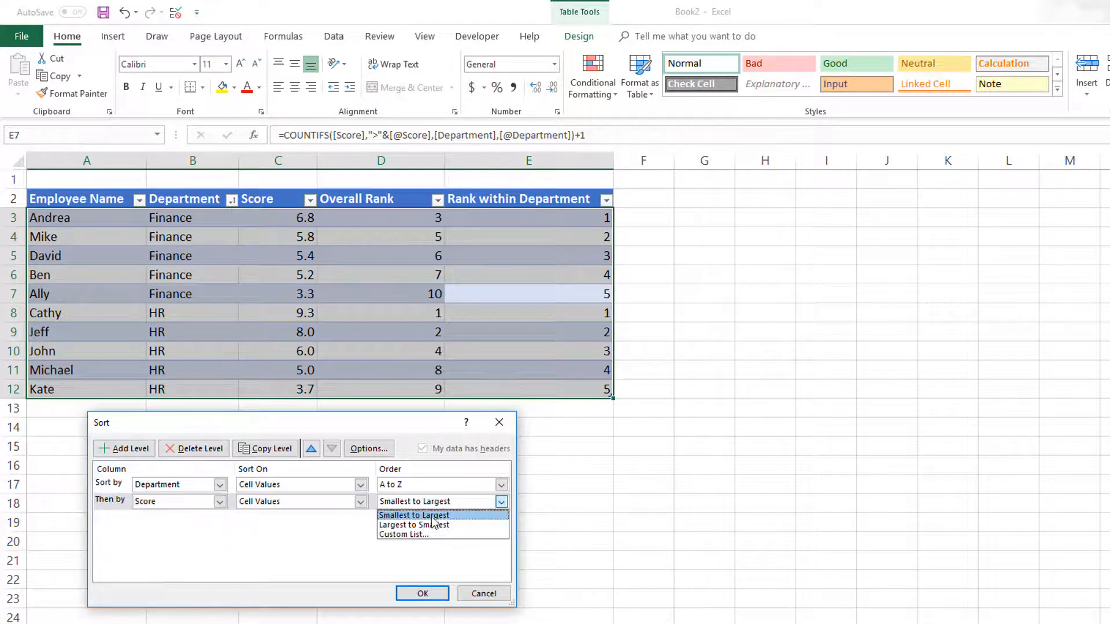
left_click(422, 593)
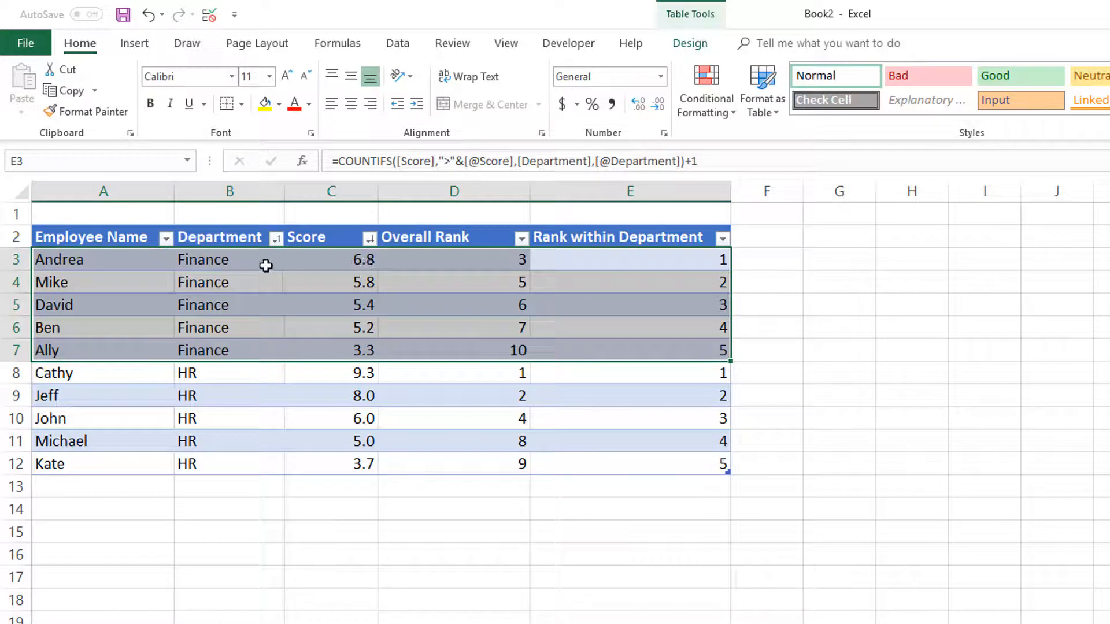
mouse_move(138, 395)
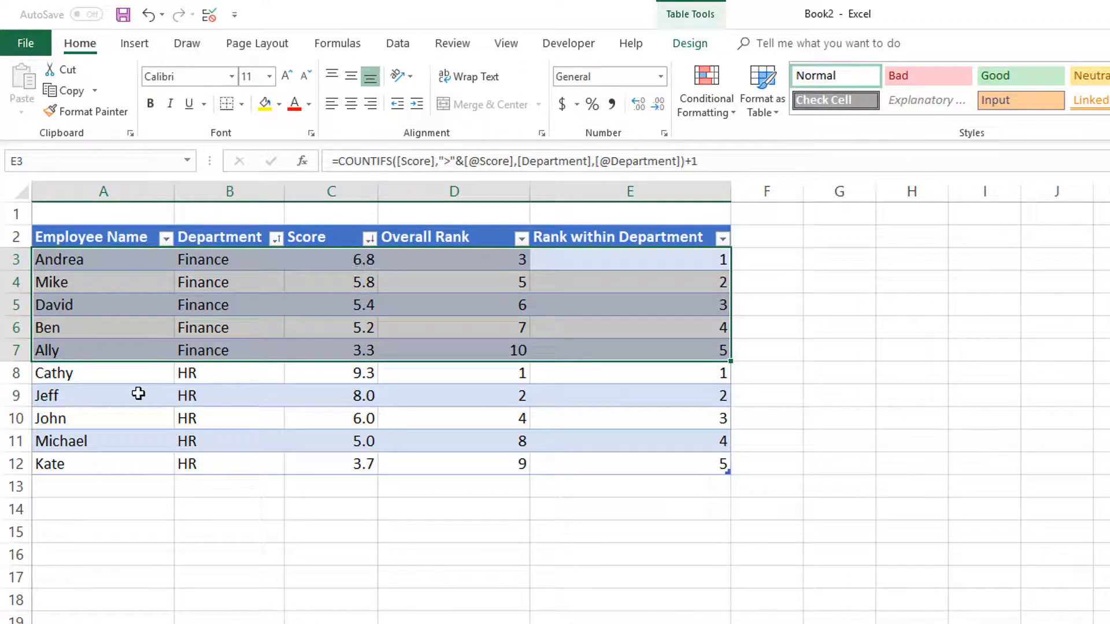
left_click(54, 373)
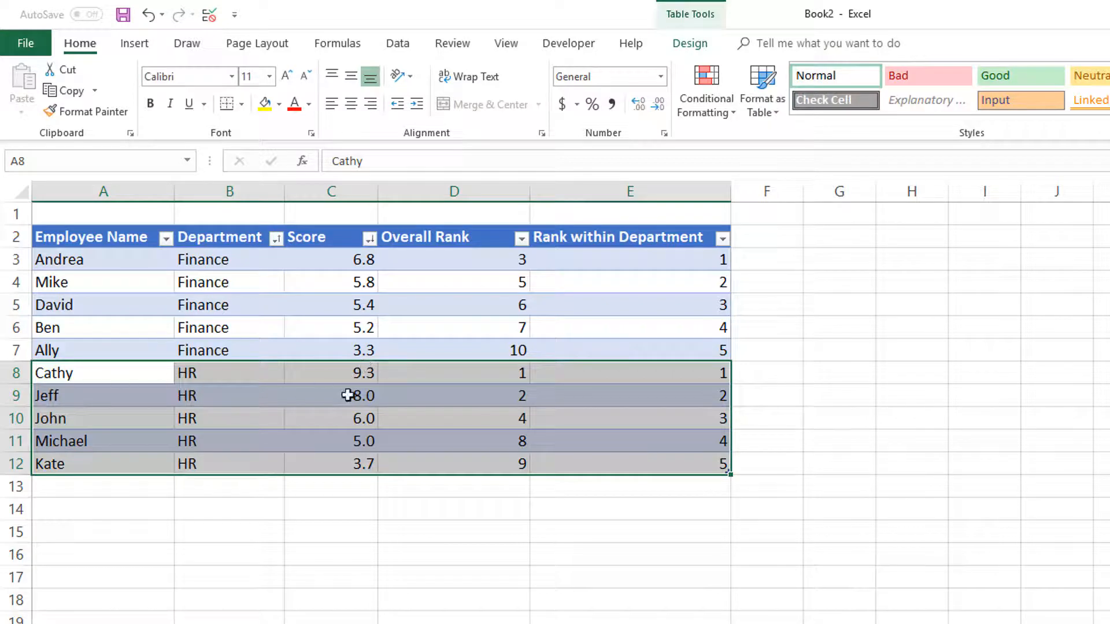
mouse_move(420, 382)
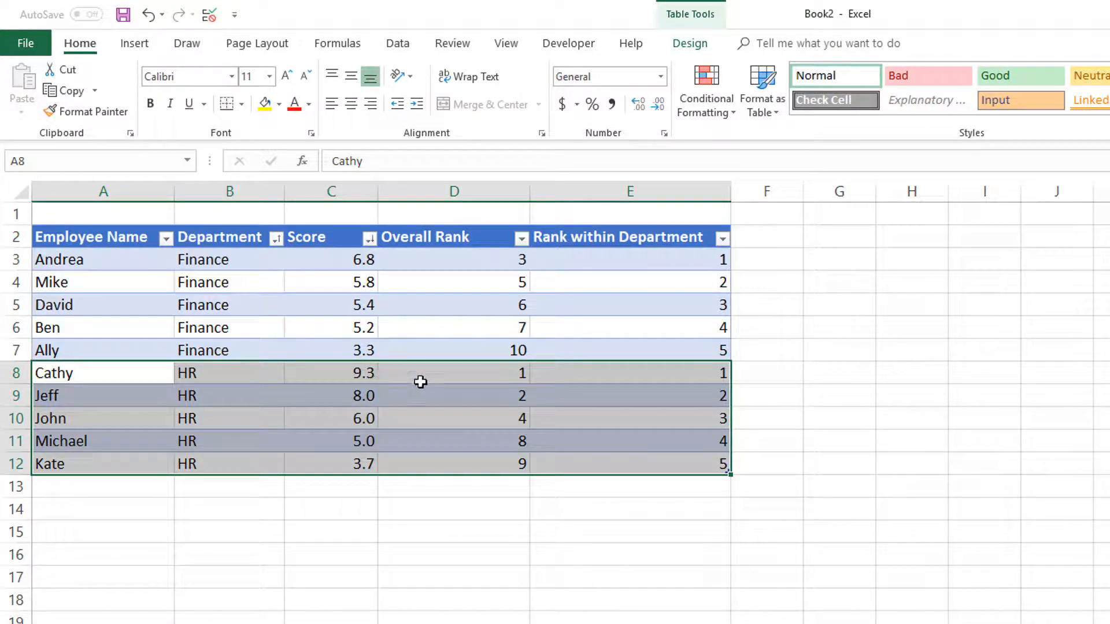
left_click(630, 327)
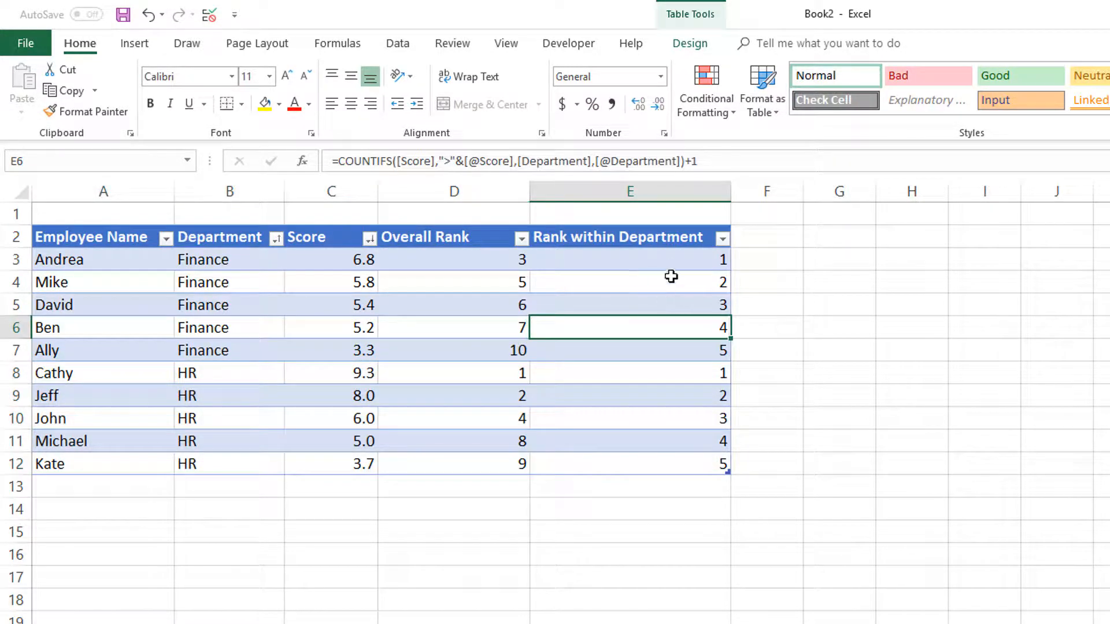
left_click(630, 259)
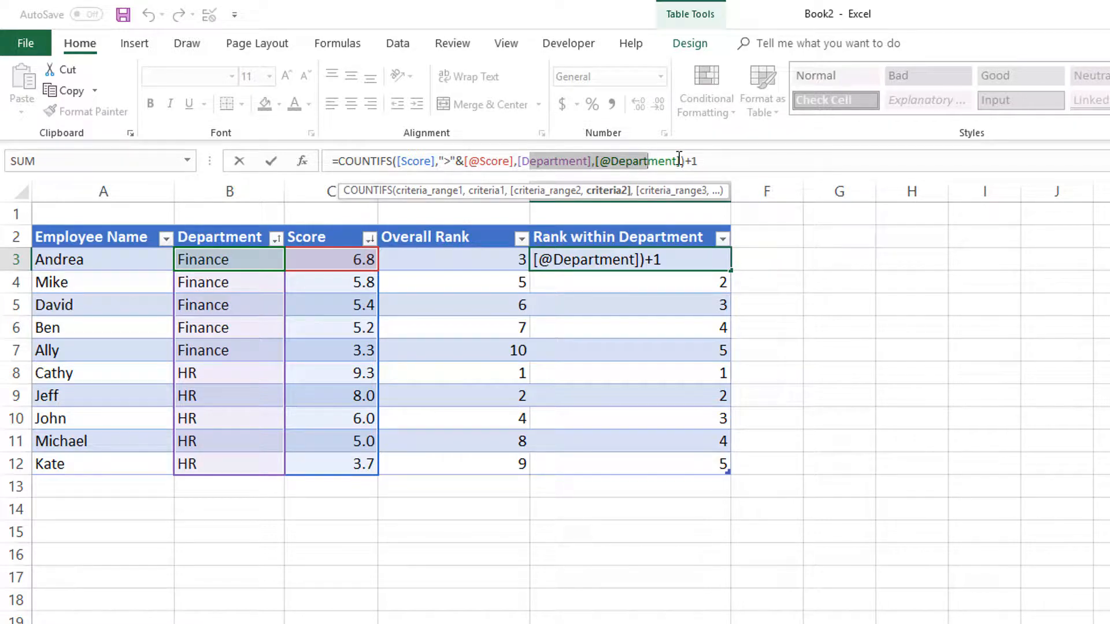
key("enter")
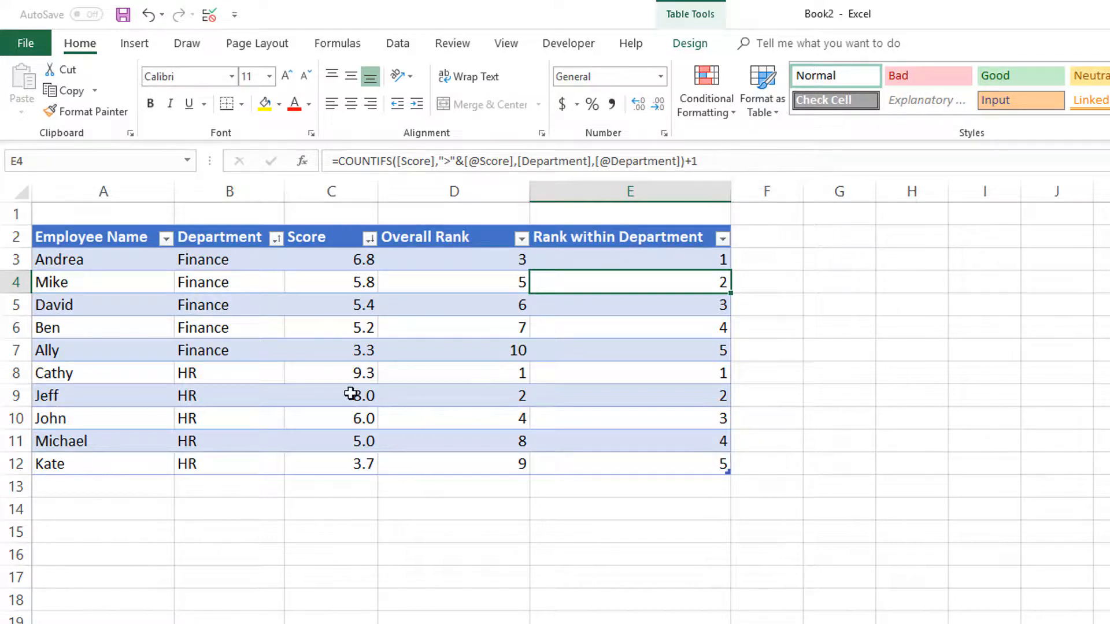
Change Jeff's score from 8.0 to 9.3 and check John's department rank.
left_click(330, 394)
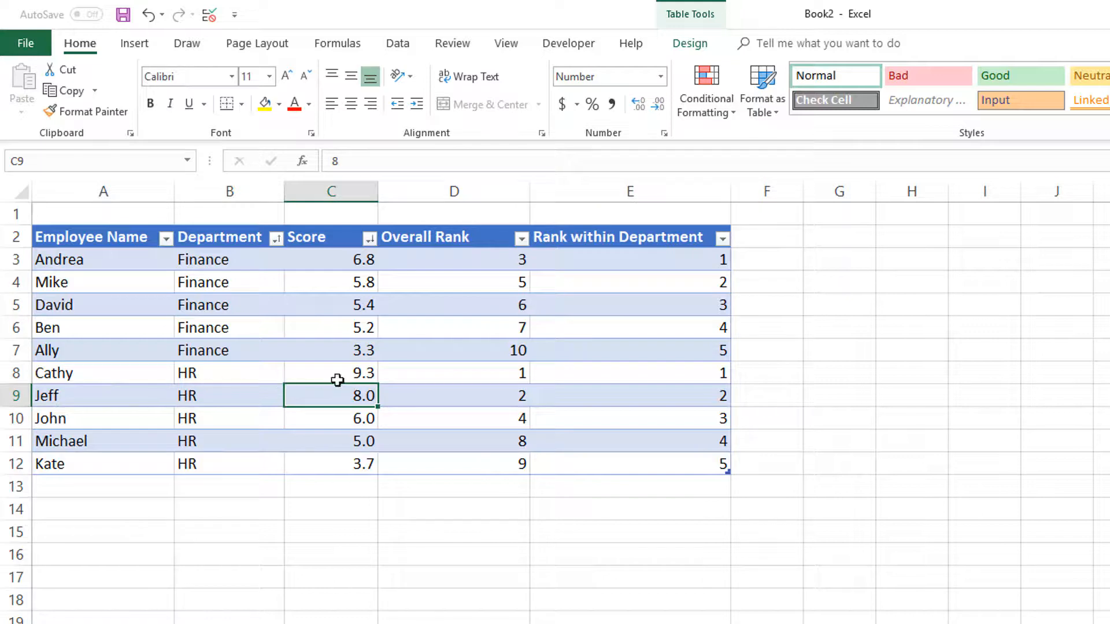
mouse_move(100, 381)
type("9.3")
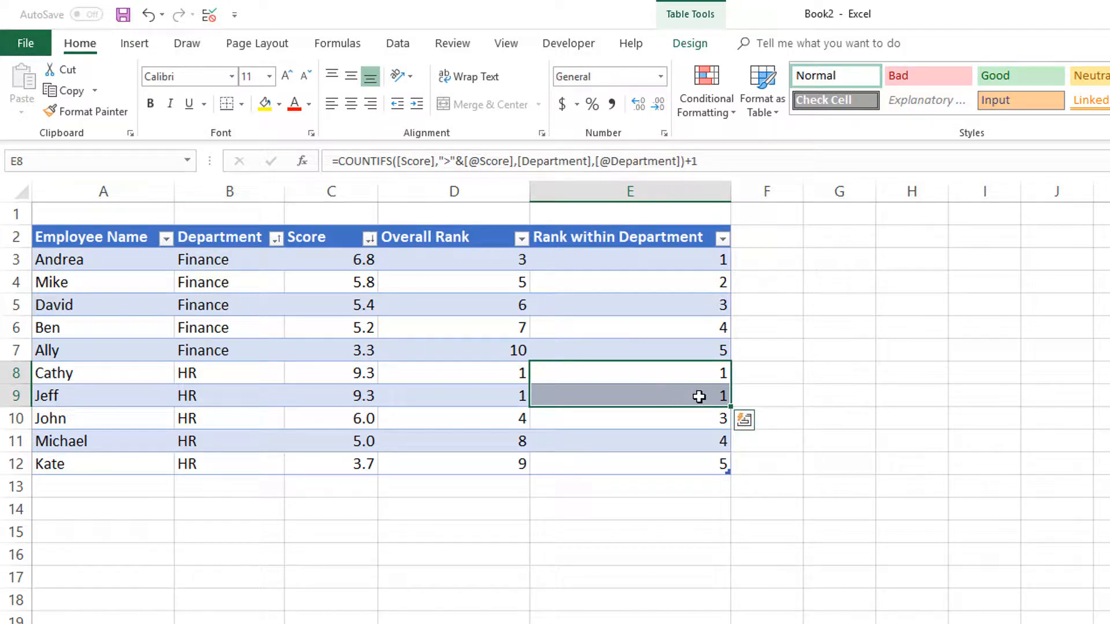
left_click(628, 418)
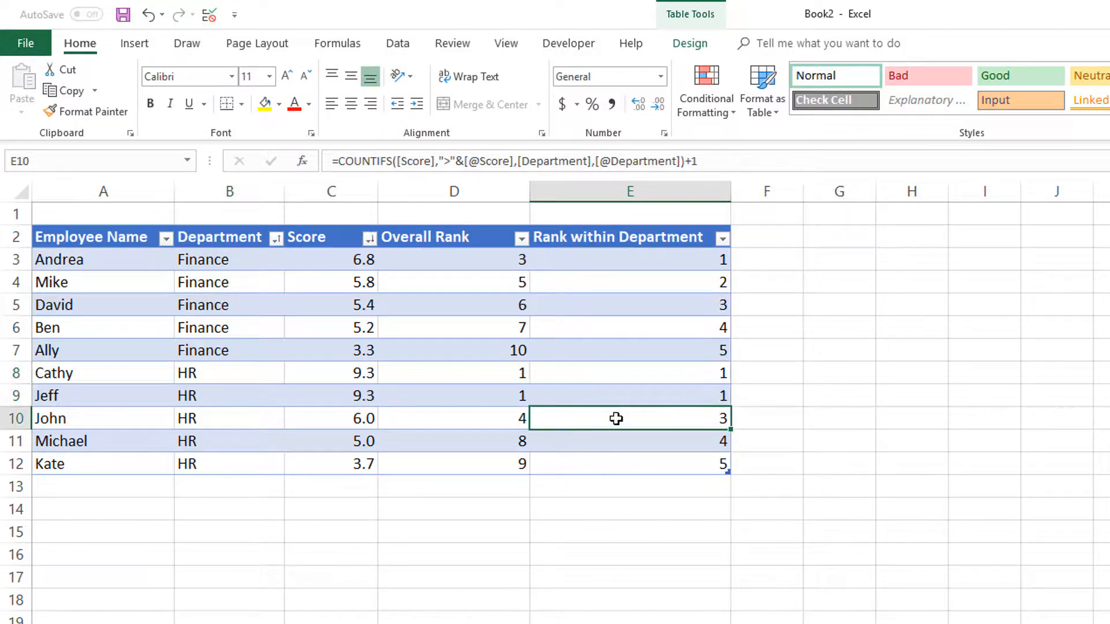